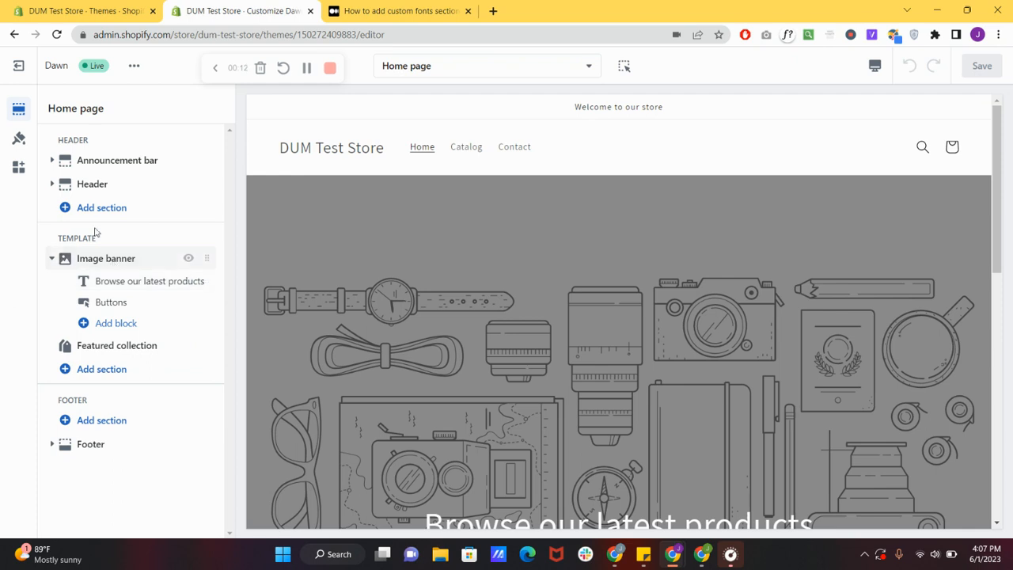
{"action": "mouse_move", "coordinate": [115, 225]}
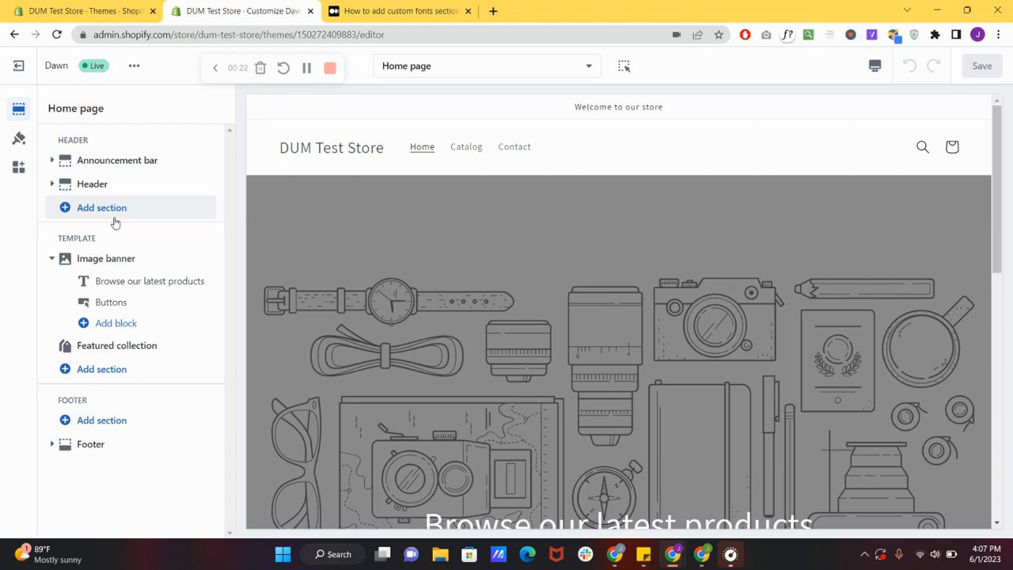
{"action": "mouse_move", "coordinate": [197, 219]}
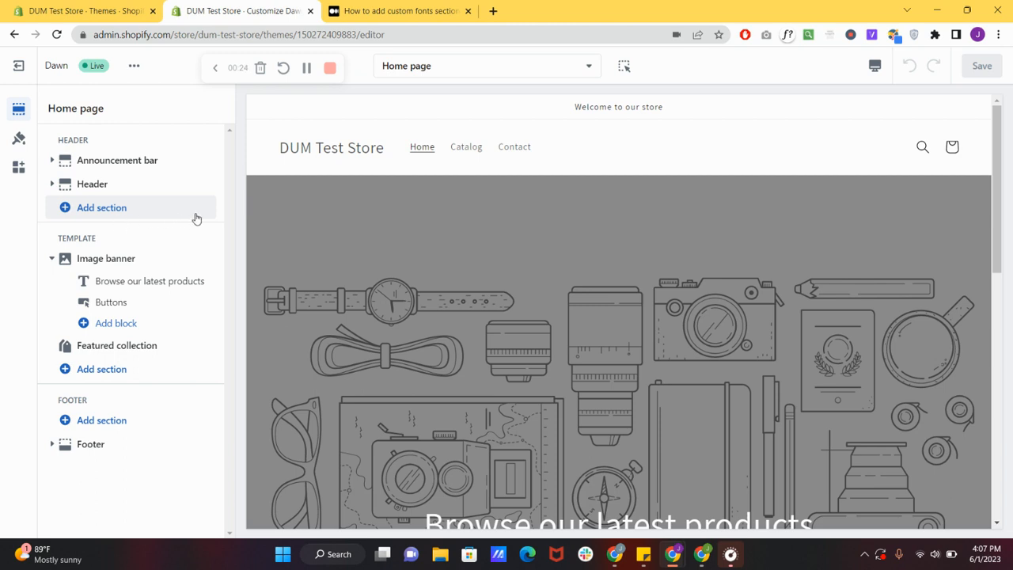
{"action": "mouse_move", "coordinate": [283, 214]}
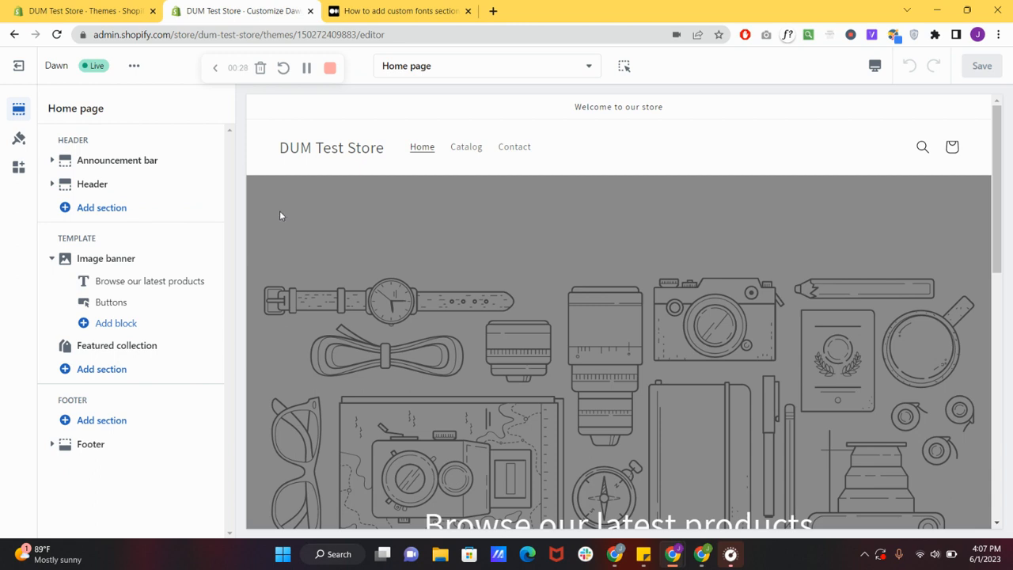
- Go to Content > Files to see the uploaded Macaroni TTF font file
{"action": "left_click", "coordinate": [18, 65]}
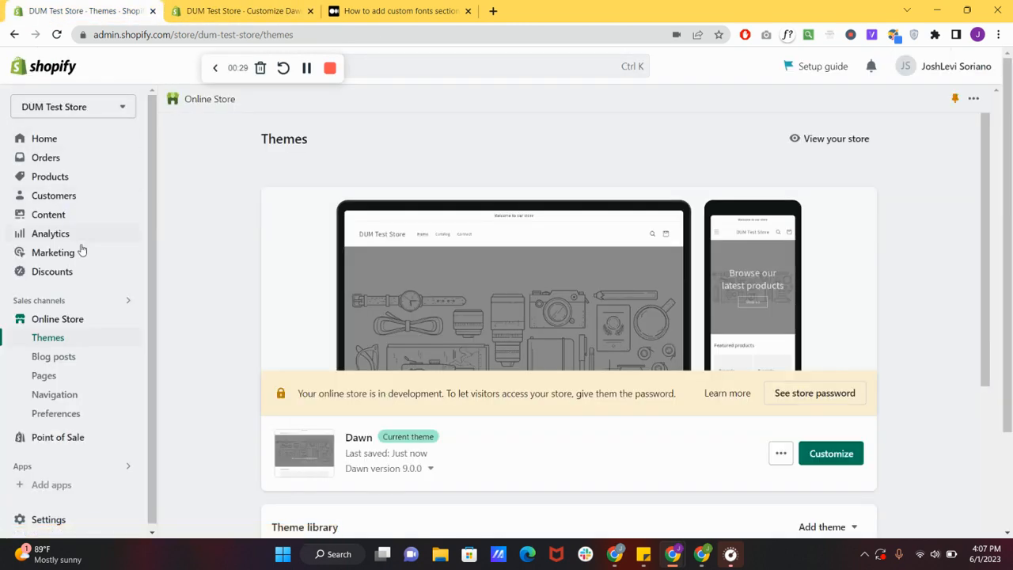
{"action": "left_click", "coordinate": [48, 213]}
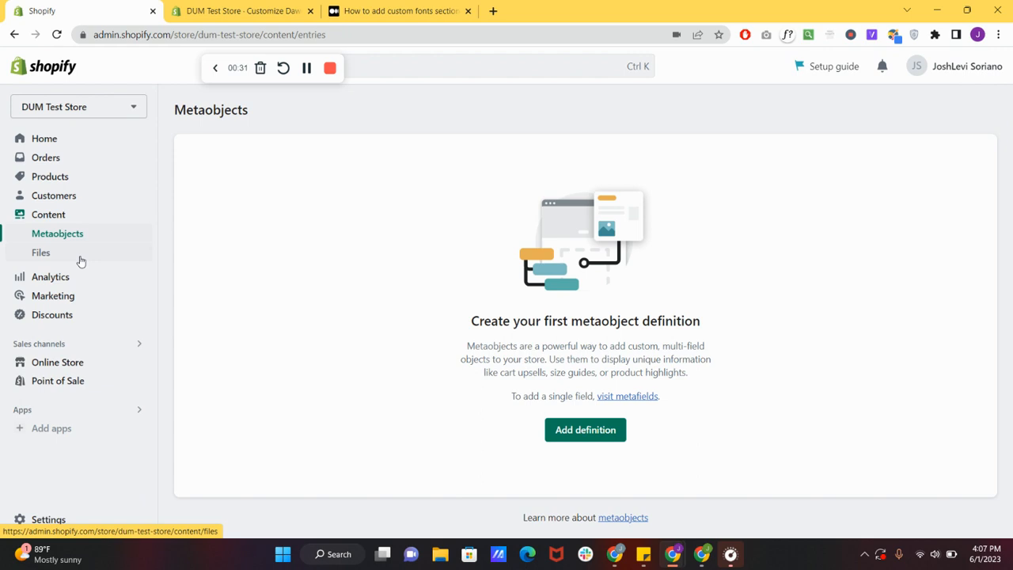
{"action": "left_click", "coordinate": [41, 251]}
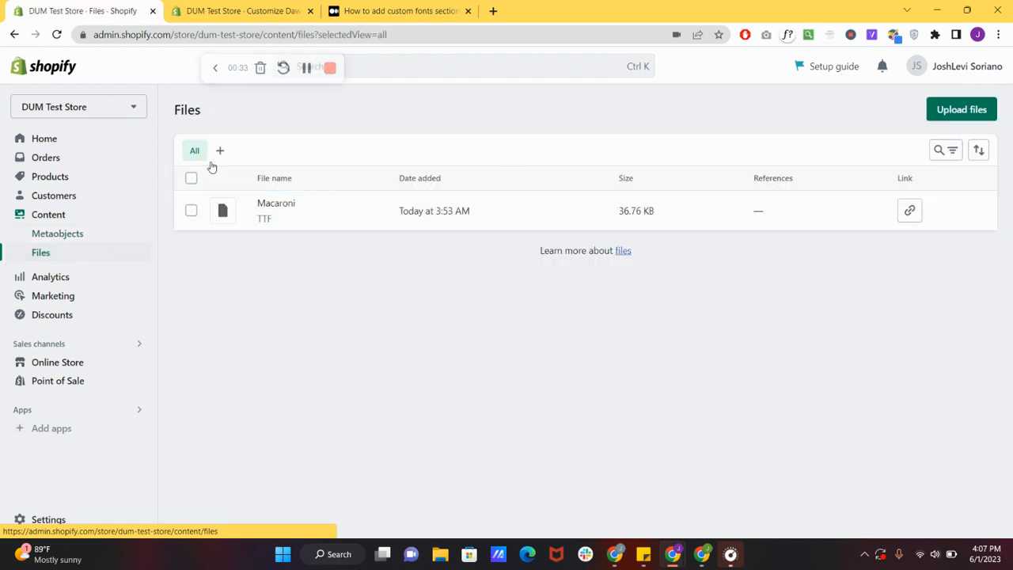
{"action": "mouse_move", "coordinate": [495, 143]}
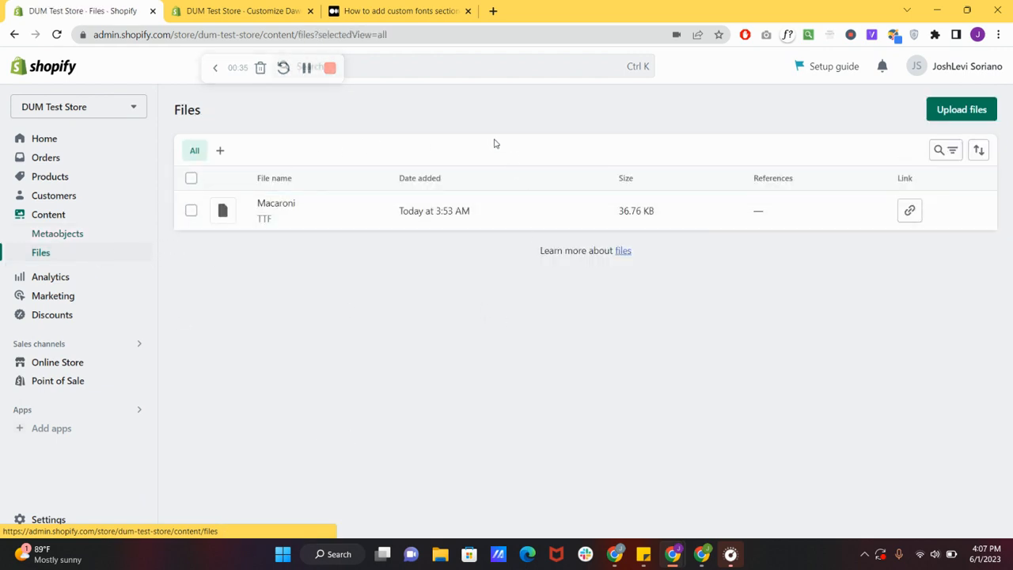
{"action": "mouse_move", "coordinate": [686, 467]}
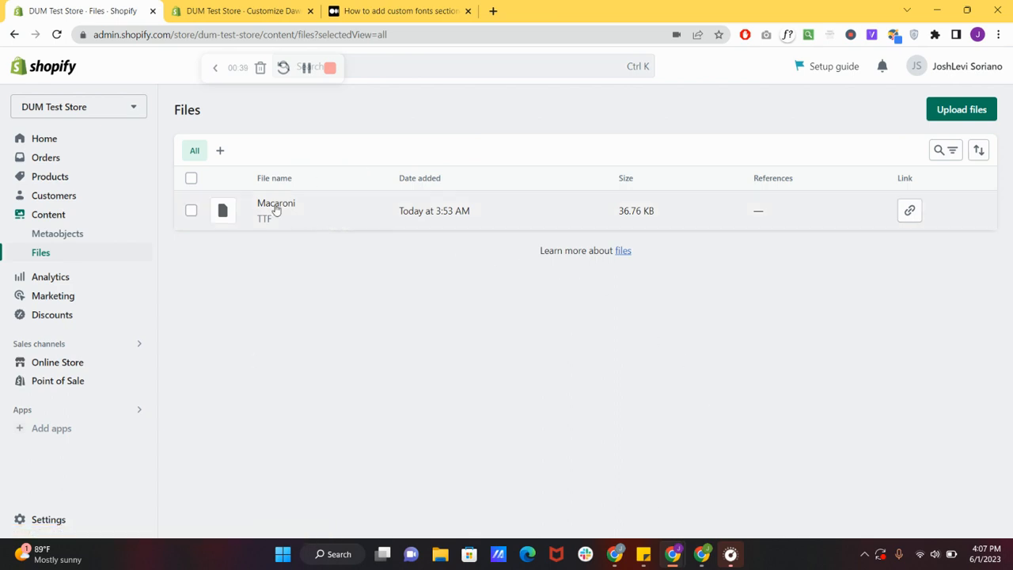
- Open Edit code for the Dawn theme and scroll through theme.liquid
{"action": "left_click", "coordinate": [57, 362]}
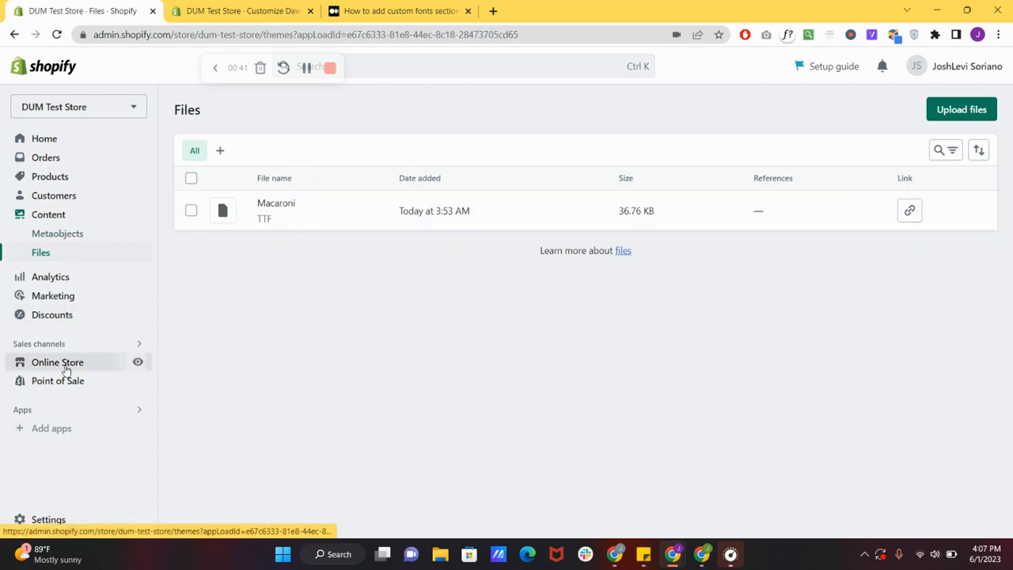
{"action": "left_click", "coordinate": [57, 362]}
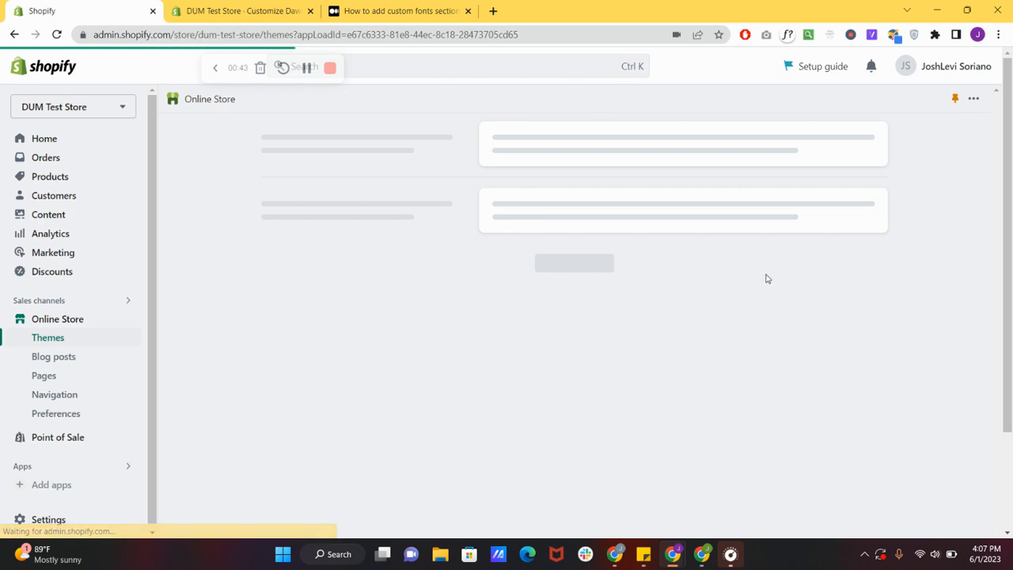
{"action": "left_click", "coordinate": [780, 321]}
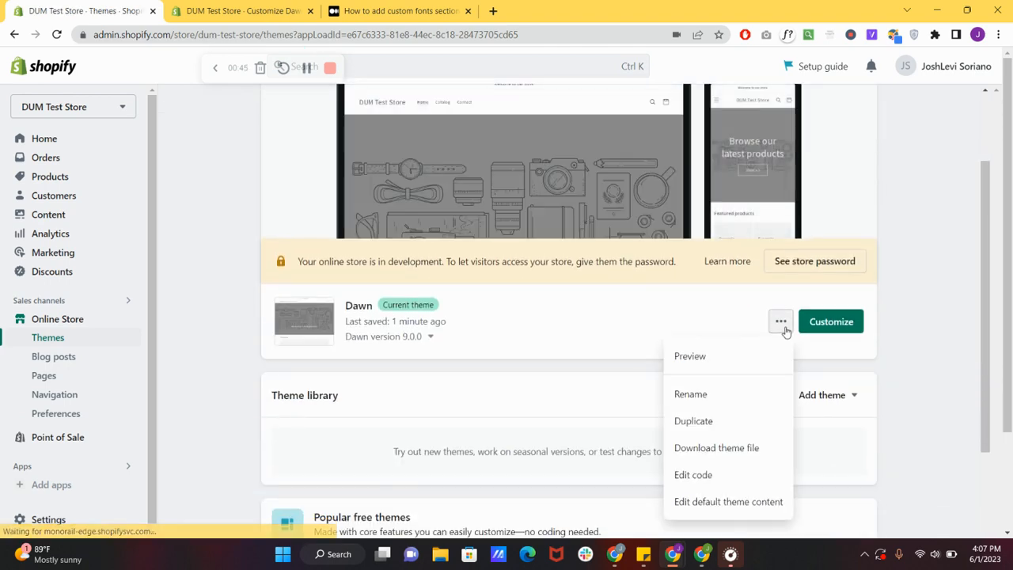
{"action": "left_click", "coordinate": [692, 474]}
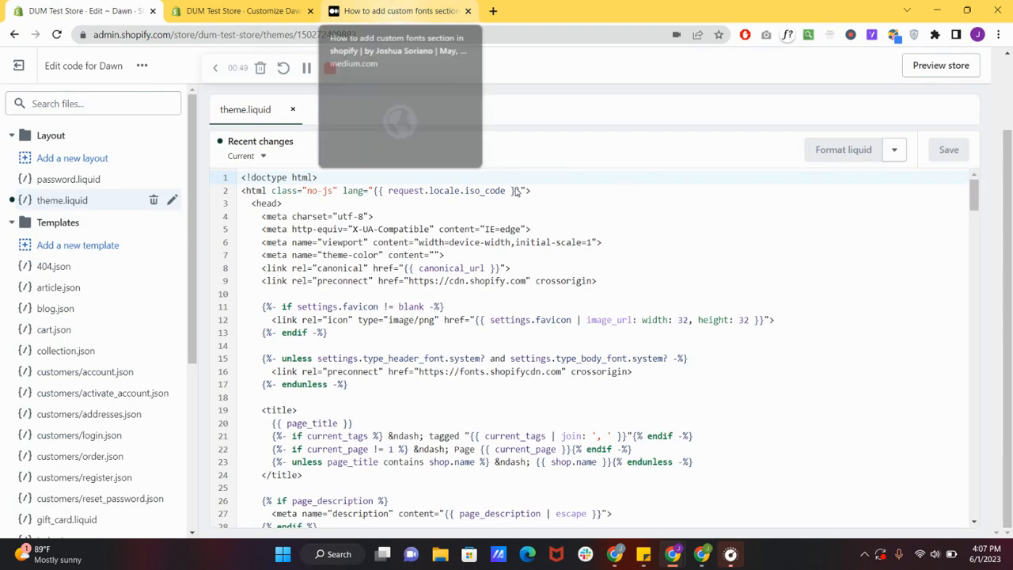
{"action": "scroll", "scroll_direction": "down", "scroll_amount": 3}
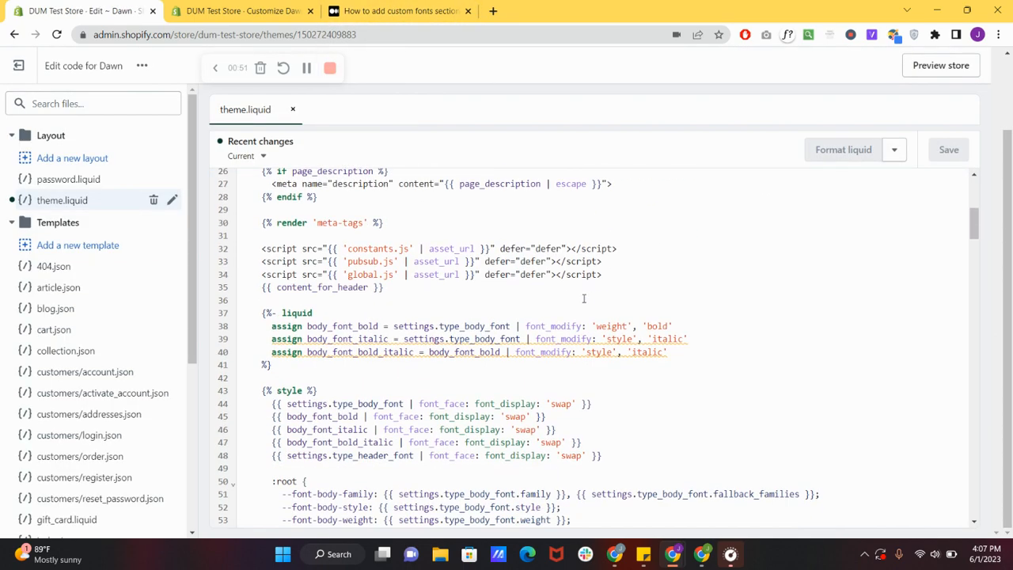
{"action": "left_click", "coordinate": [400, 11]}
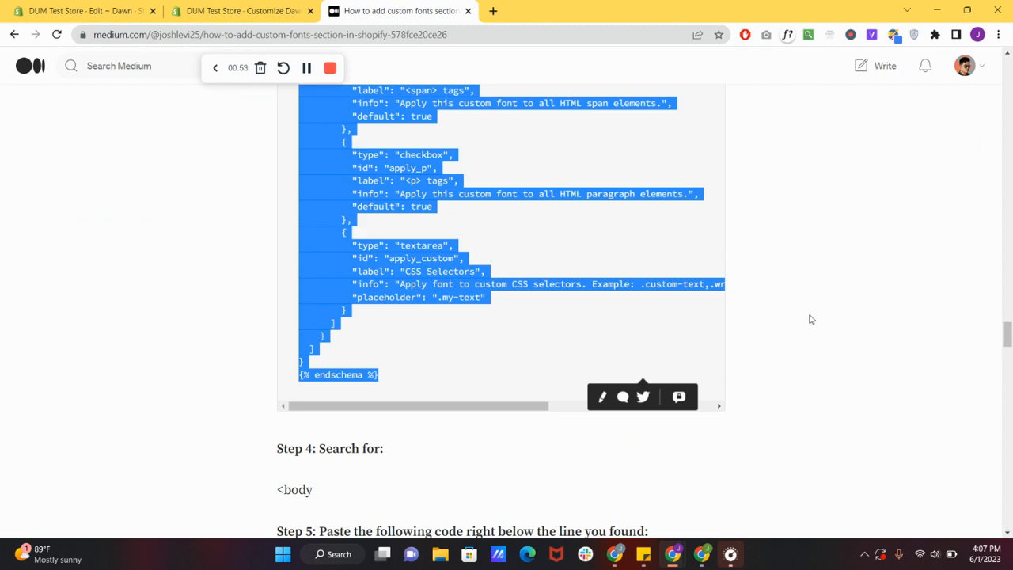
{"action": "scroll", "scroll_direction": "up", "scroll_amount": 3}
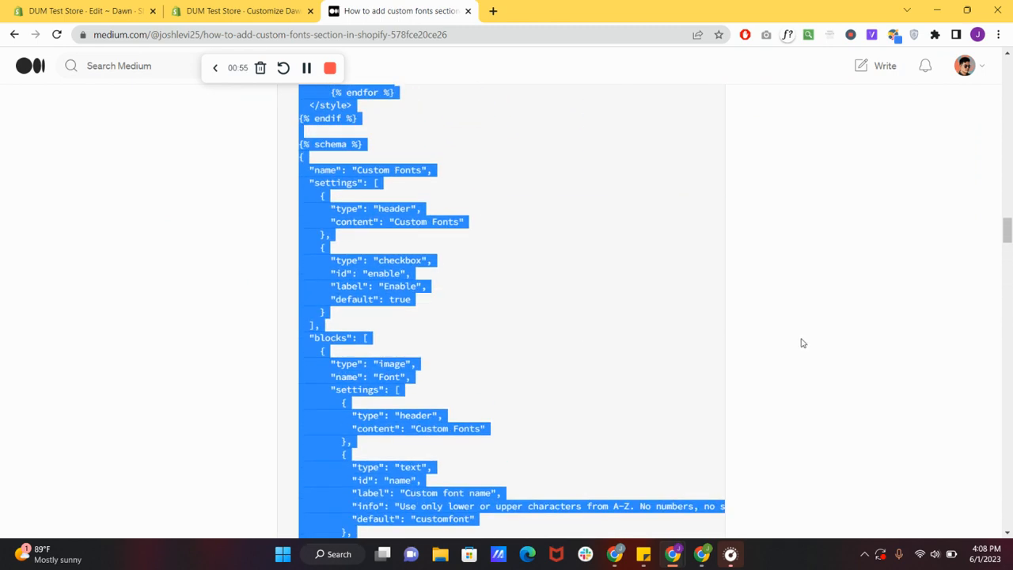
{"action": "scroll", "scroll_direction": "up", "scroll_amount": 3}
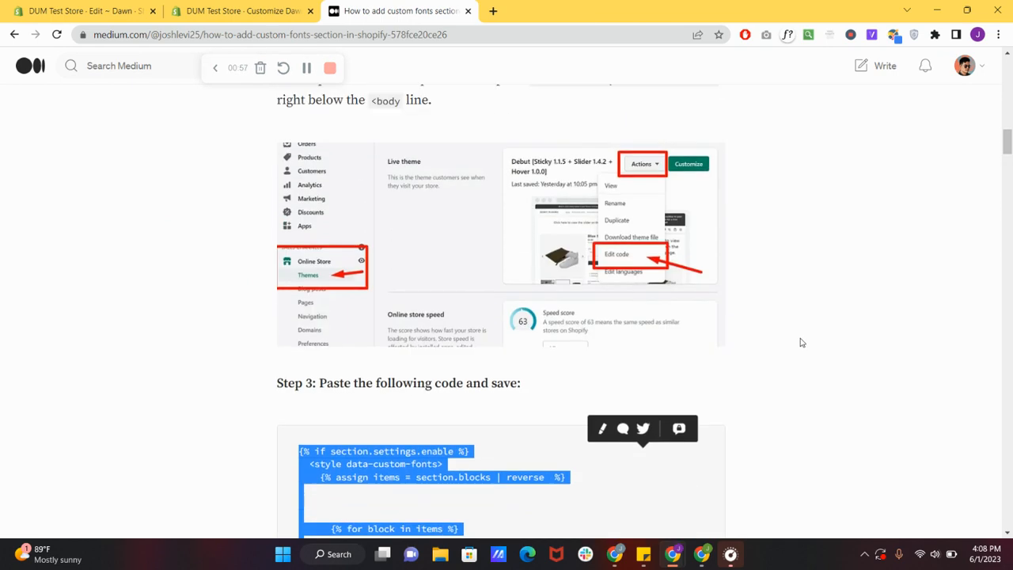
{"action": "scroll", "scroll_direction": "up", "scroll_amount": 3}
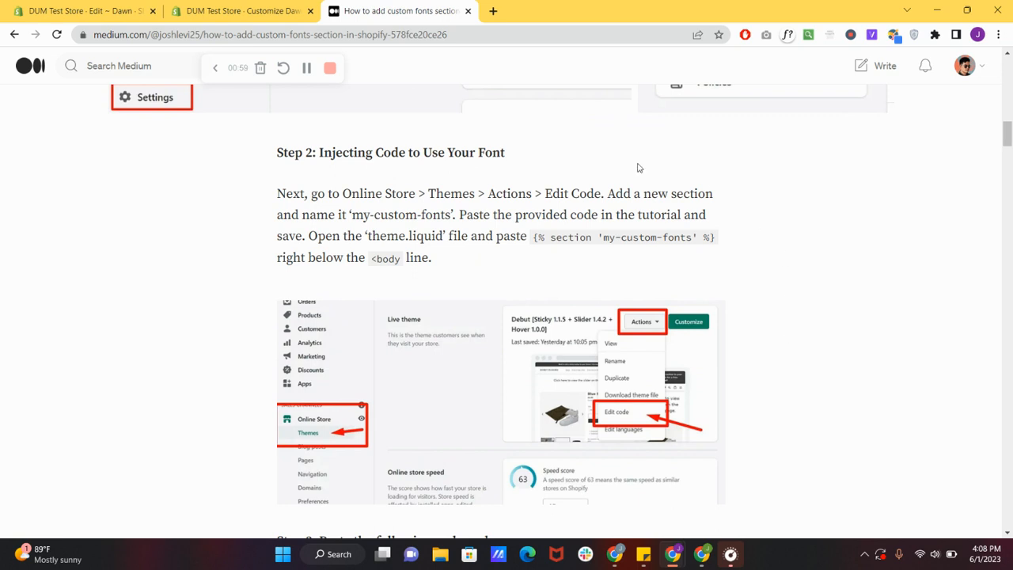
{"action": "mouse_move", "coordinate": [507, 311]}
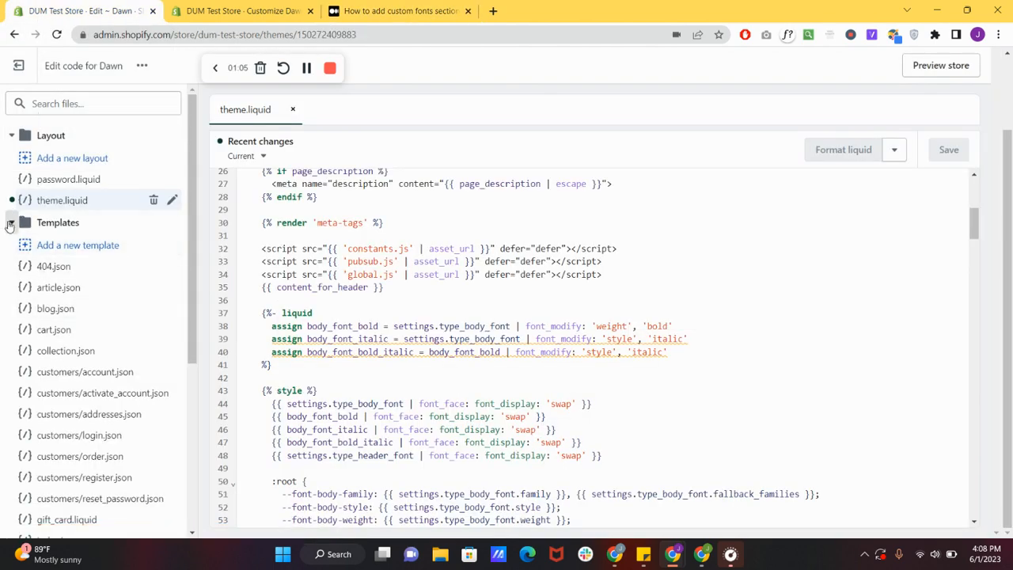
- Create a Liquid section named my-custom-fonts, then bring up the tutorial's section code in Medium
{"action": "left_click", "coordinate": [54, 246]}
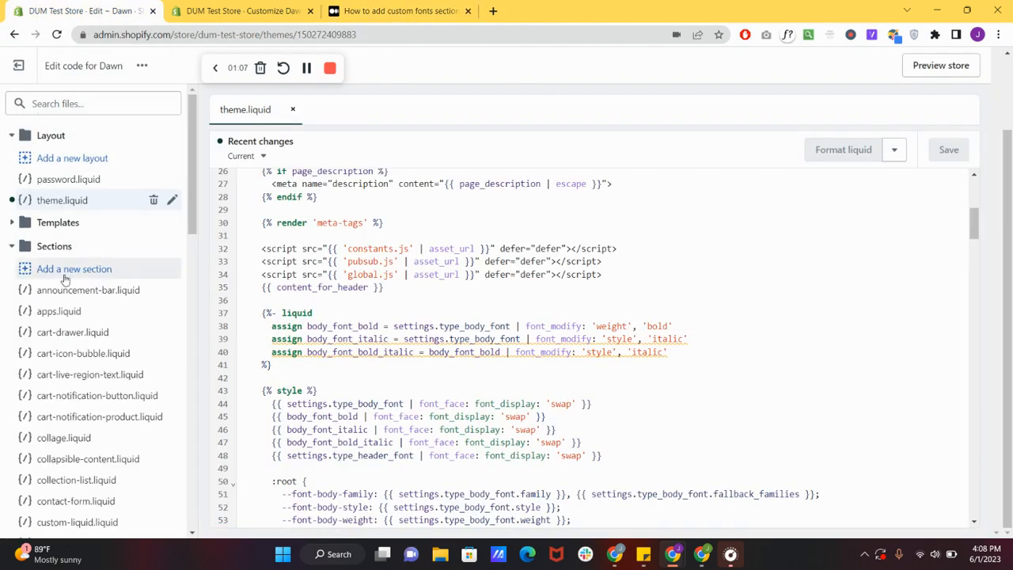
{"action": "left_click", "coordinate": [74, 268]}
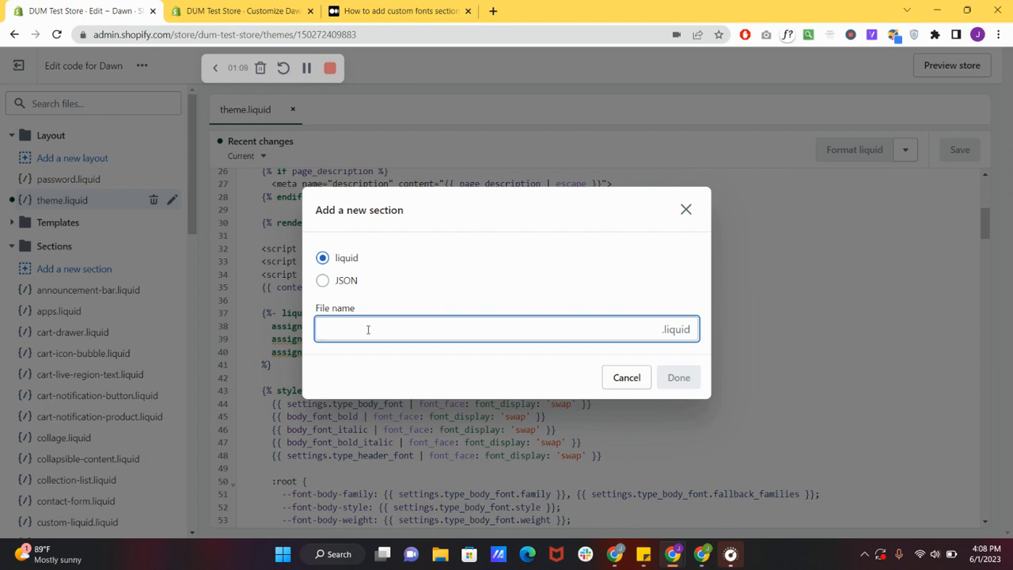
{"action": "type", "text": "my-cust"}
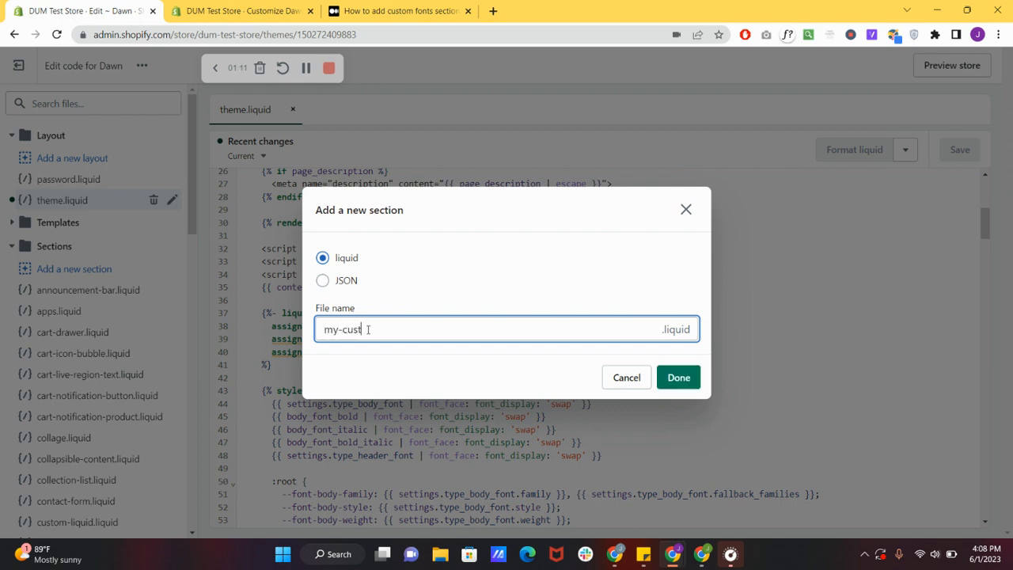
{"action": "type", "text": "om-font"}
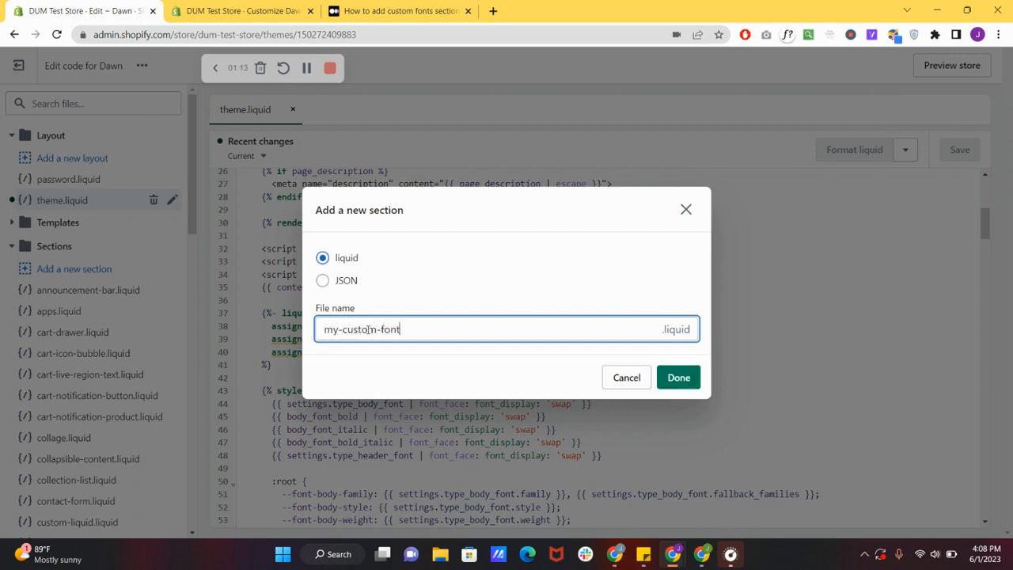
{"action": "type", "text": "s"}
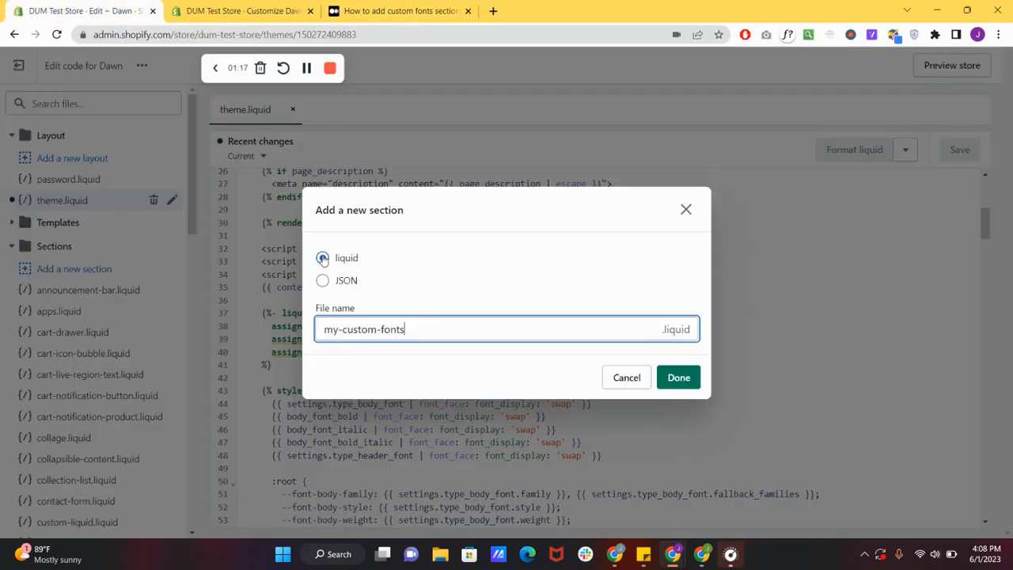
{"action": "left_click", "coordinate": [678, 376]}
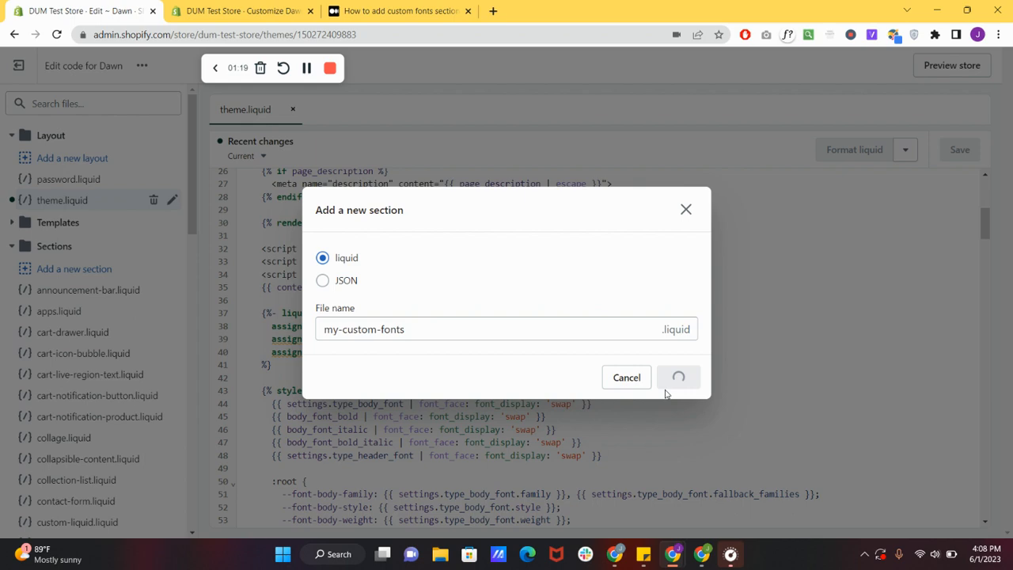
{"action": "left_click", "coordinate": [395, 10]}
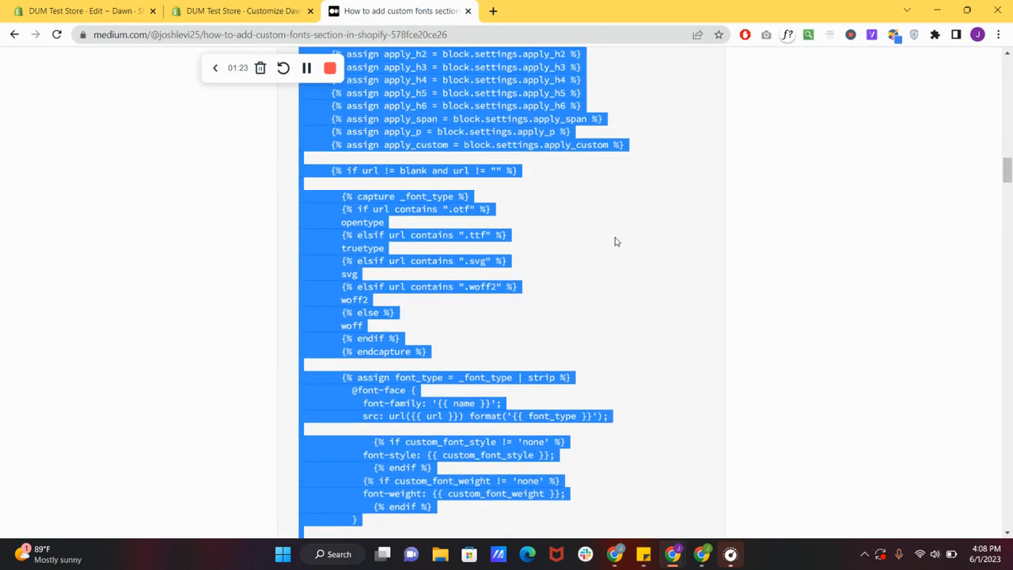
{"action": "scroll", "scroll_direction": "up", "scroll_amount": 3}
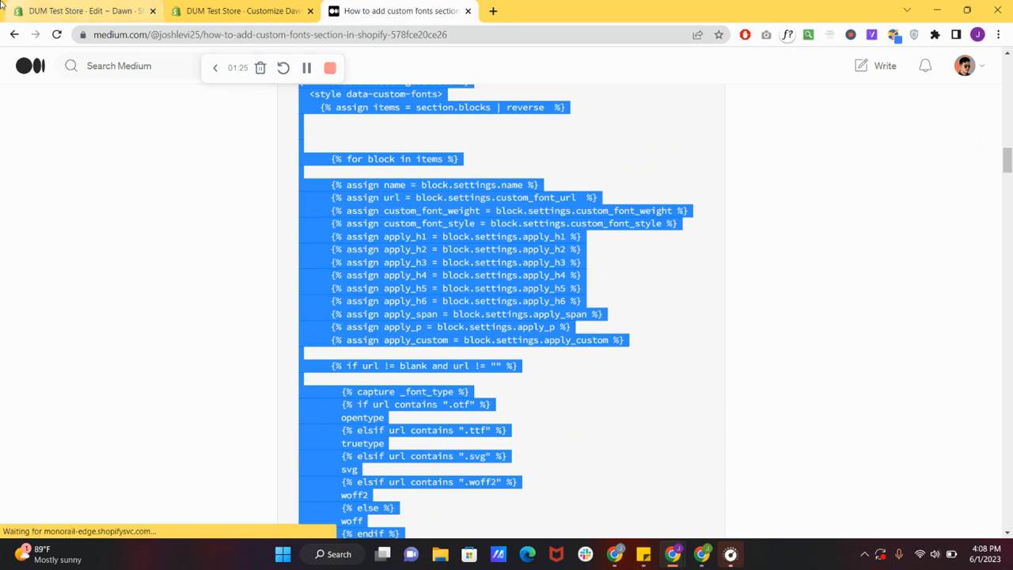
- Save the pasted font code in my-custom-fonts.liquid
{"action": "left_click", "coordinate": [80, 12]}
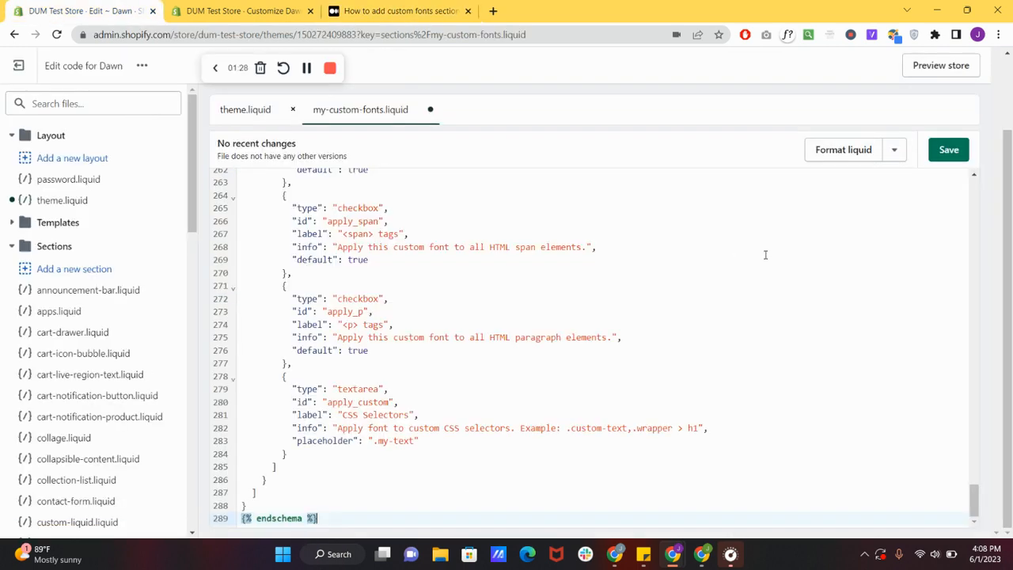
{"action": "left_click", "coordinate": [947, 150]}
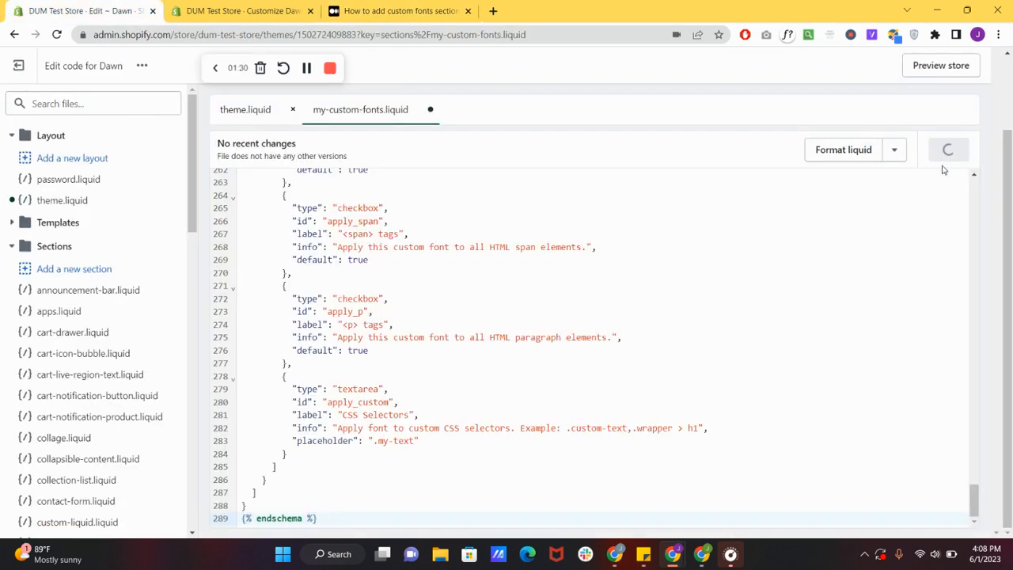
{"action": "left_click", "coordinate": [948, 150]}
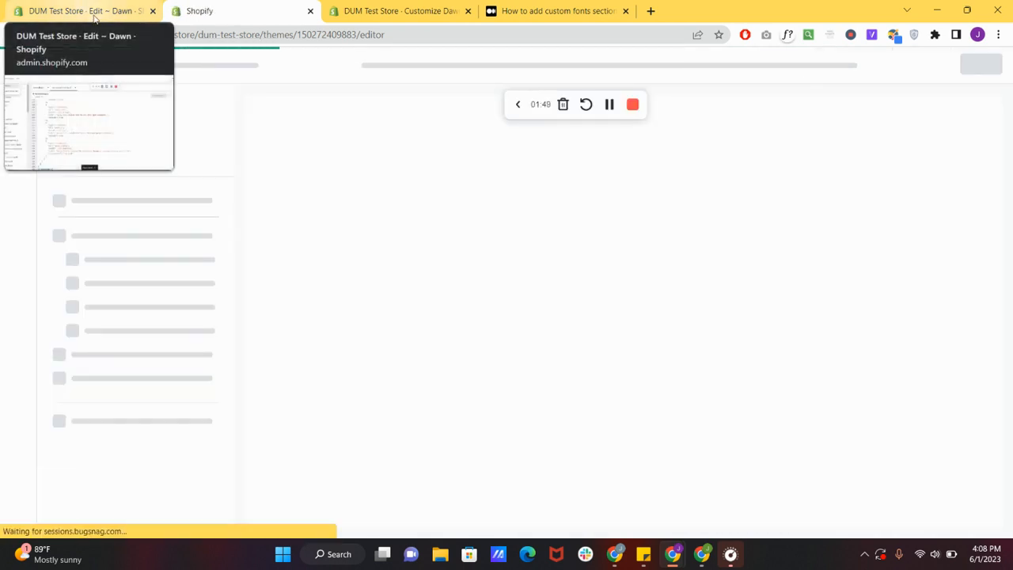
{"action": "mouse_move", "coordinate": [558, 10]}
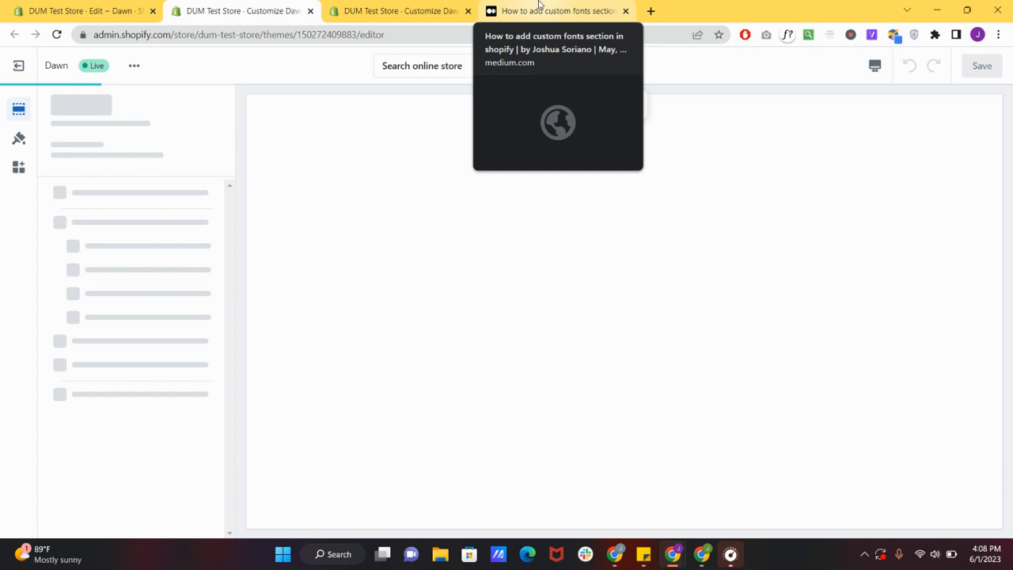
- Copy the section include line from the tutorial and return to theme.liquid
{"action": "left_click", "coordinate": [558, 10]}
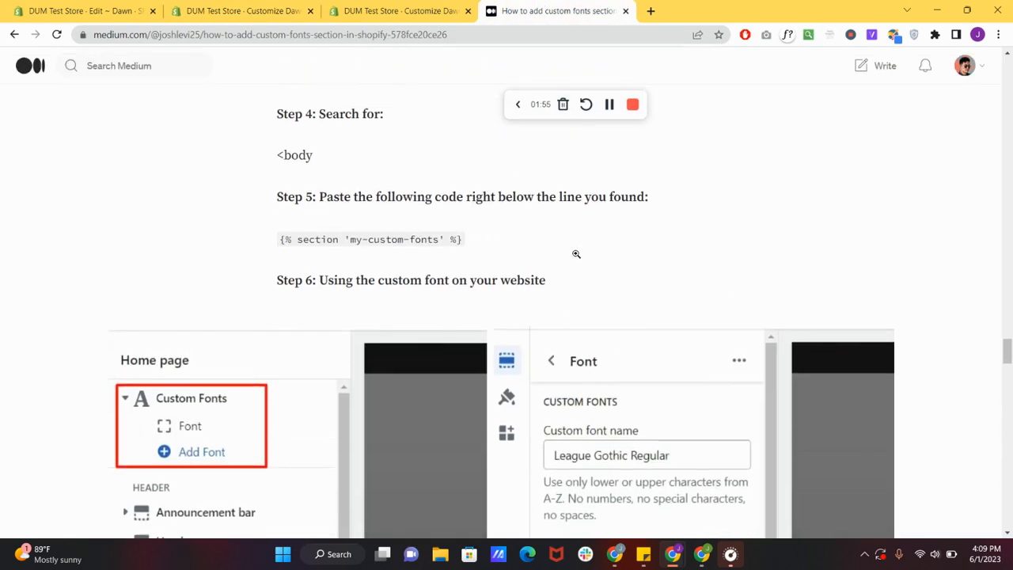
{"action": "double_click", "coordinate": [369, 243]}
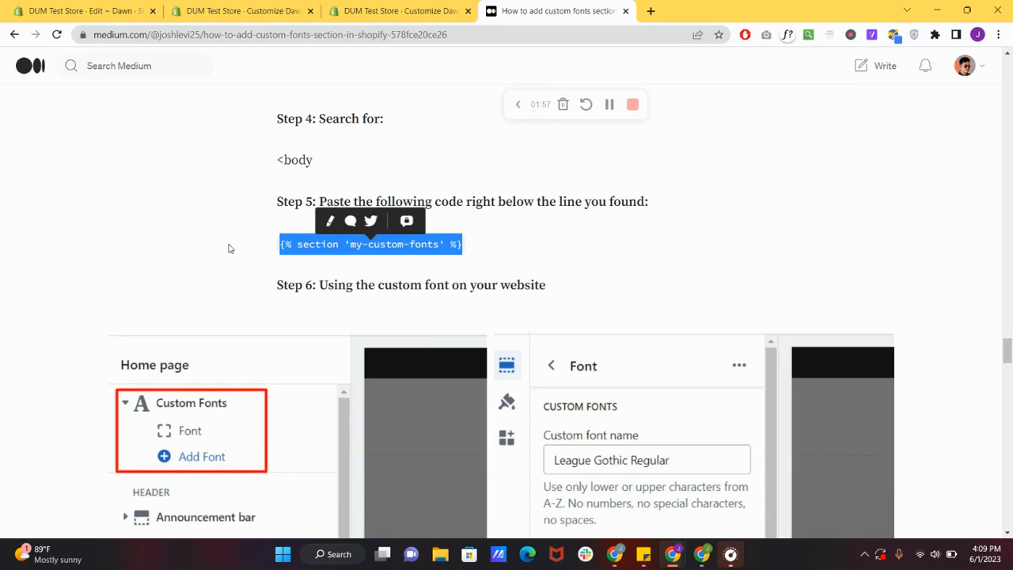
{"action": "left_click", "coordinate": [79, 11]}
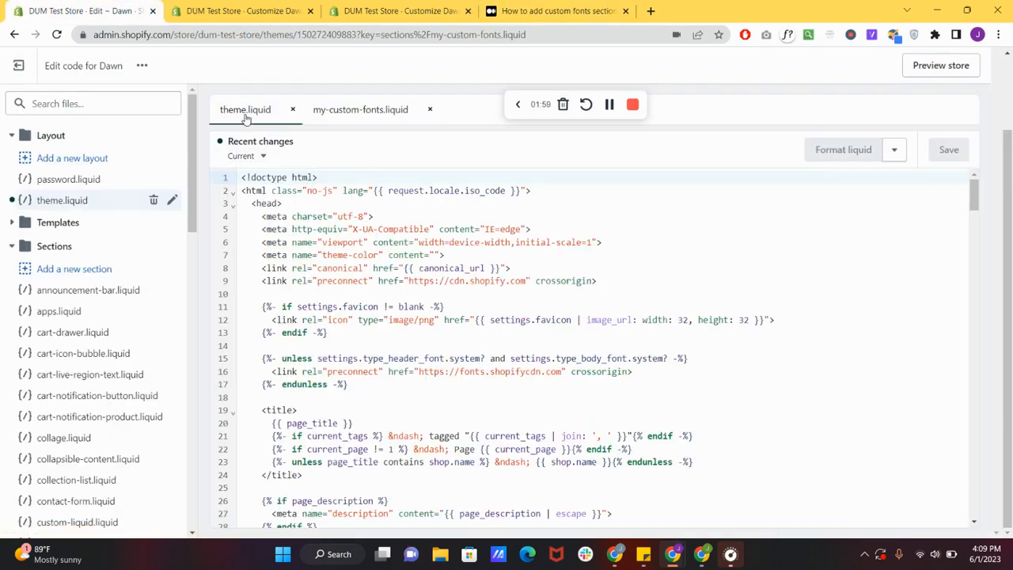
- Search theme.liquid for body and insert {% section 'my-custom-fonts' %} below the body tag
{"action": "scroll", "scroll_direction": "down", "scroll_amount": 3}
{"action": "type", "text": "bo"}
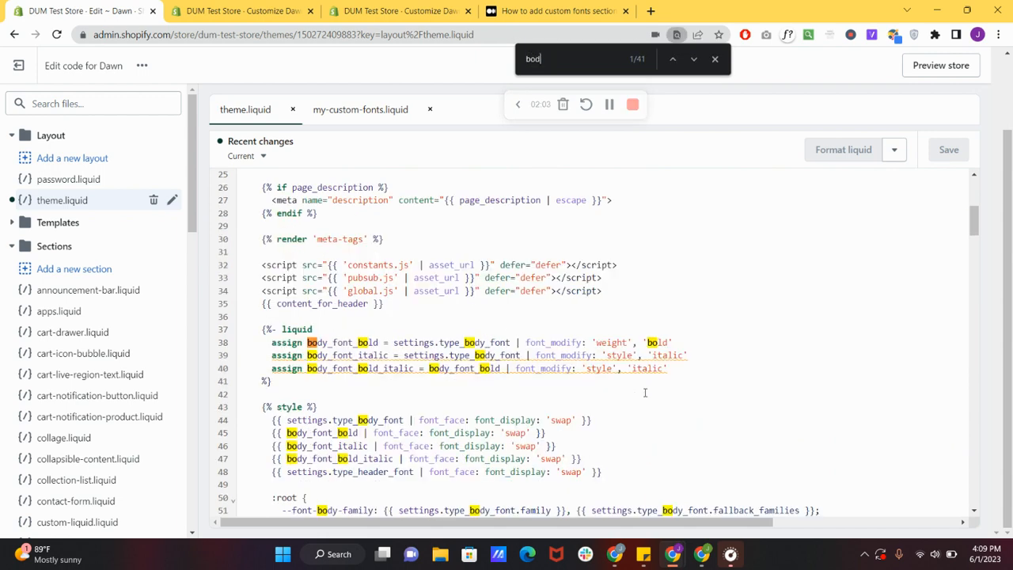
{"action": "type", "text": "y"}
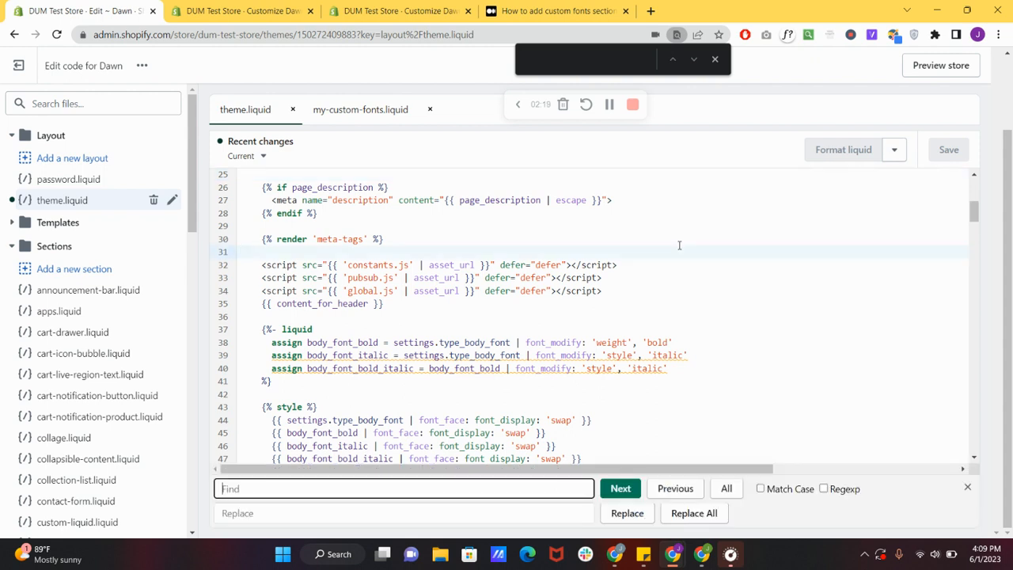
{"action": "type", "text": "body"}
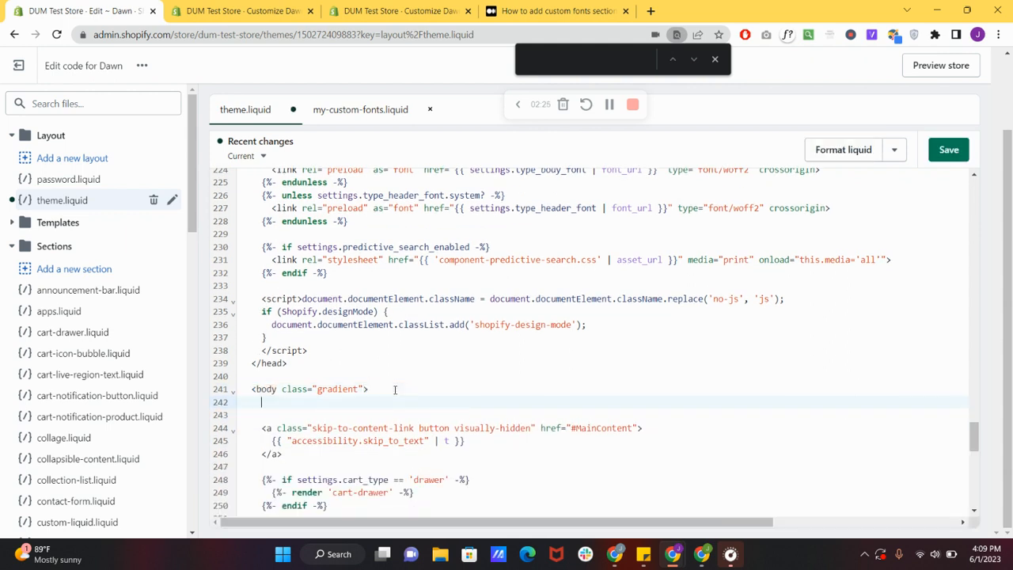
{"action": "type", "text": "{% section 'my-custom-fonts' %}"}
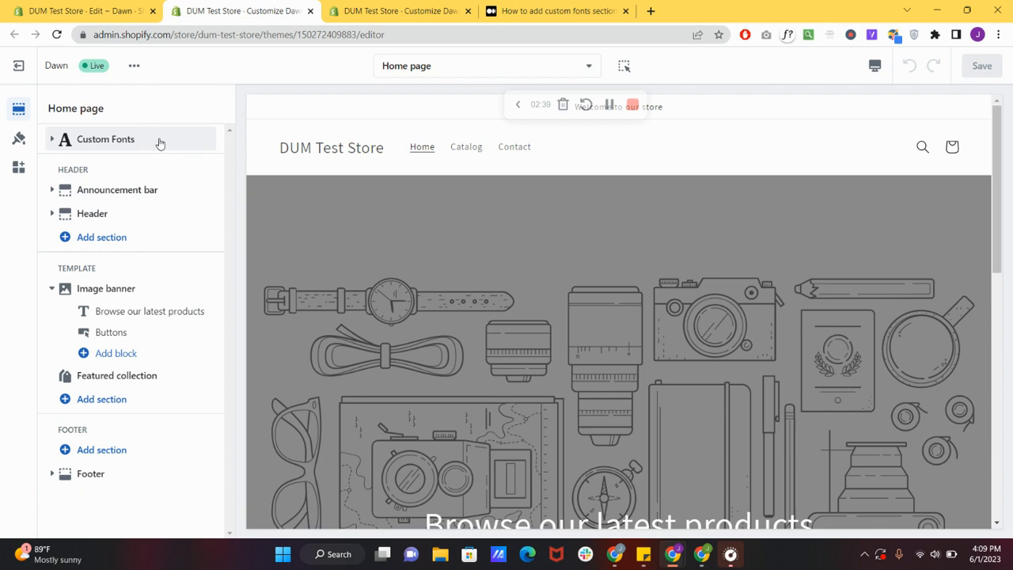
{"action": "mouse_move", "coordinate": [465, 185]}
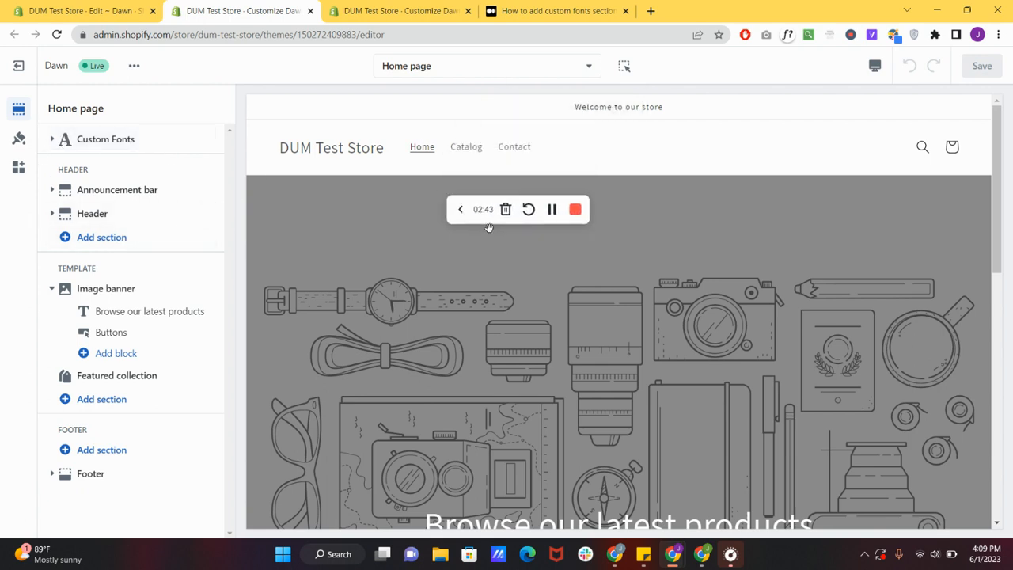
{"action": "mouse_move", "coordinate": [180, 195]}
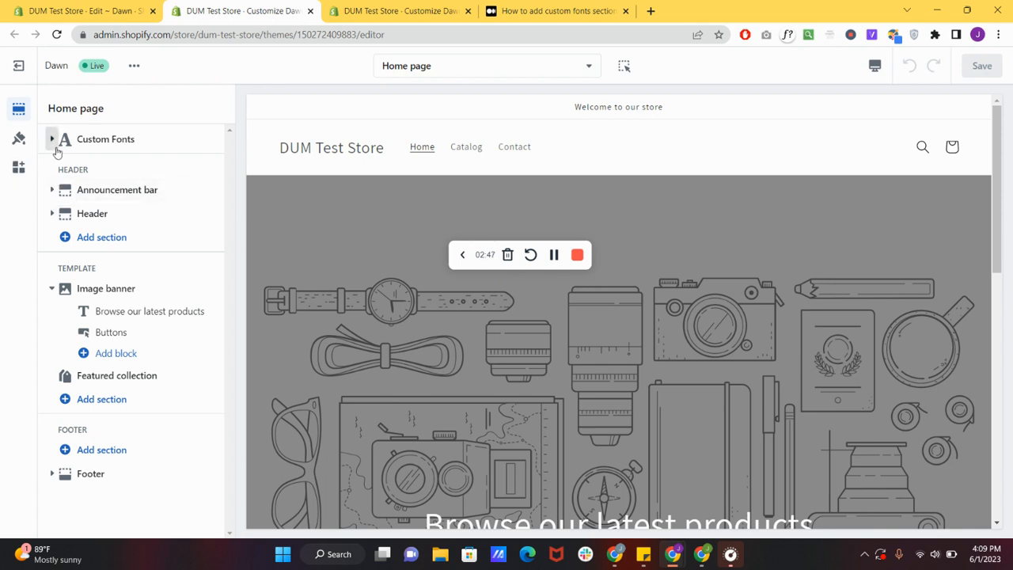
- Add a font block to Custom Fonts and name it Macaroni
{"action": "left_click", "coordinate": [52, 139]}
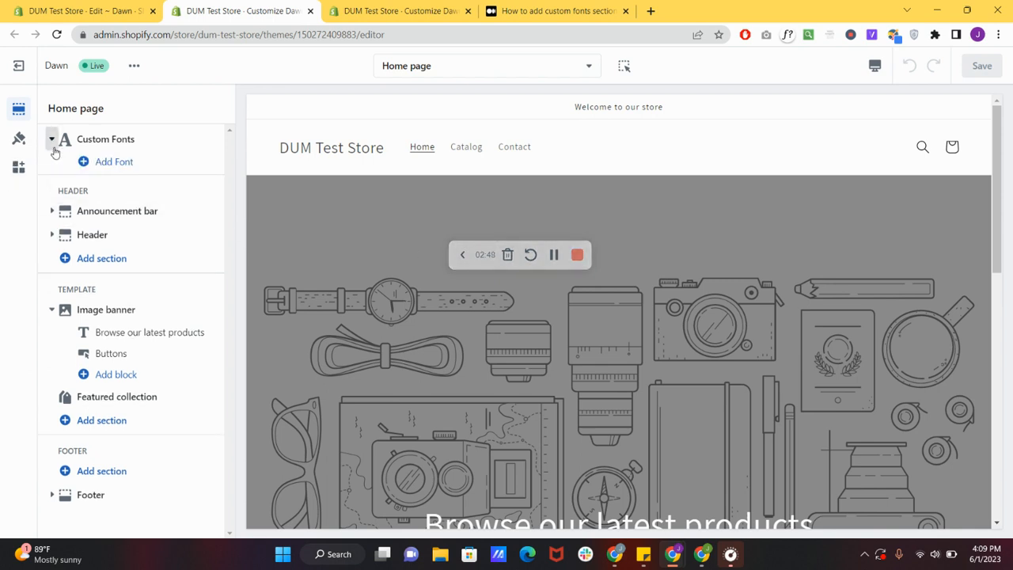
{"action": "left_click", "coordinate": [114, 161]}
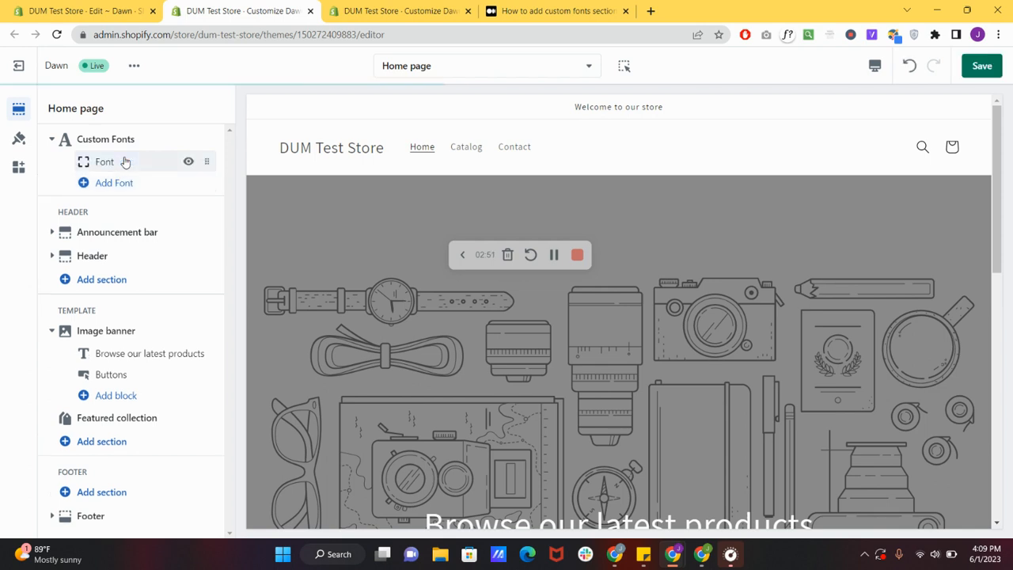
{"action": "mouse_move", "coordinate": [130, 169]}
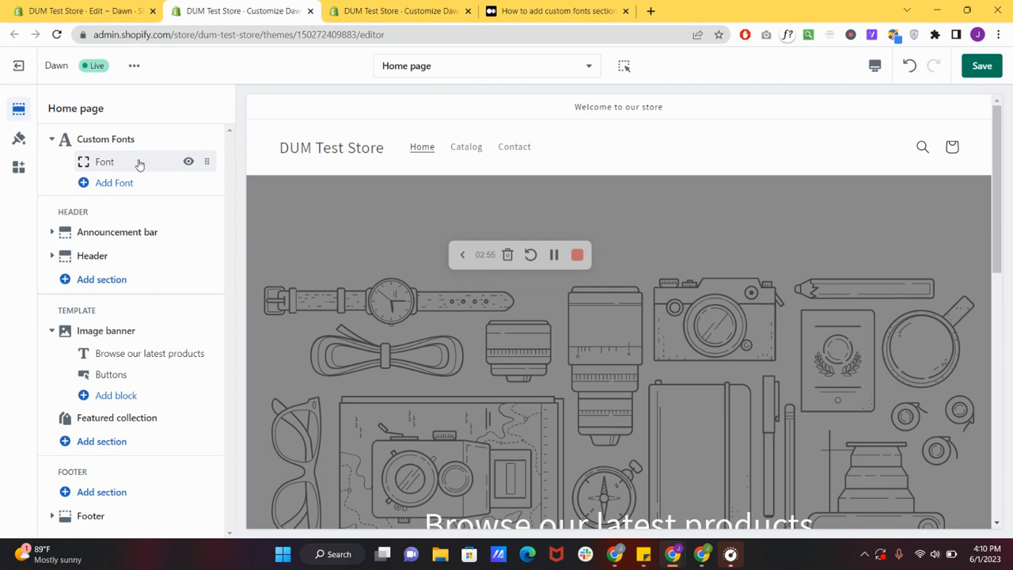
{"action": "left_click", "coordinate": [103, 162]}
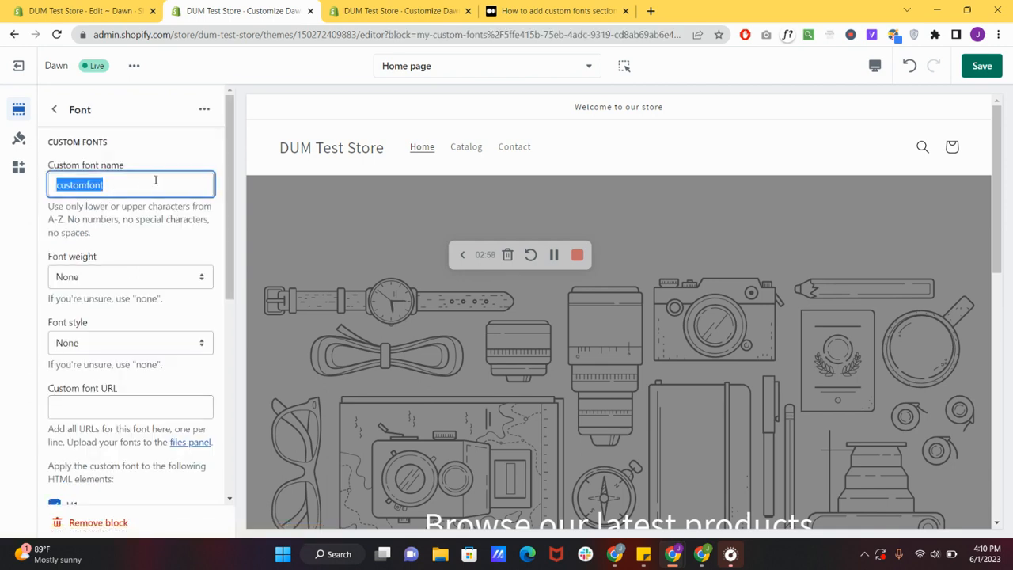
{"action": "type", "text": "ma"}
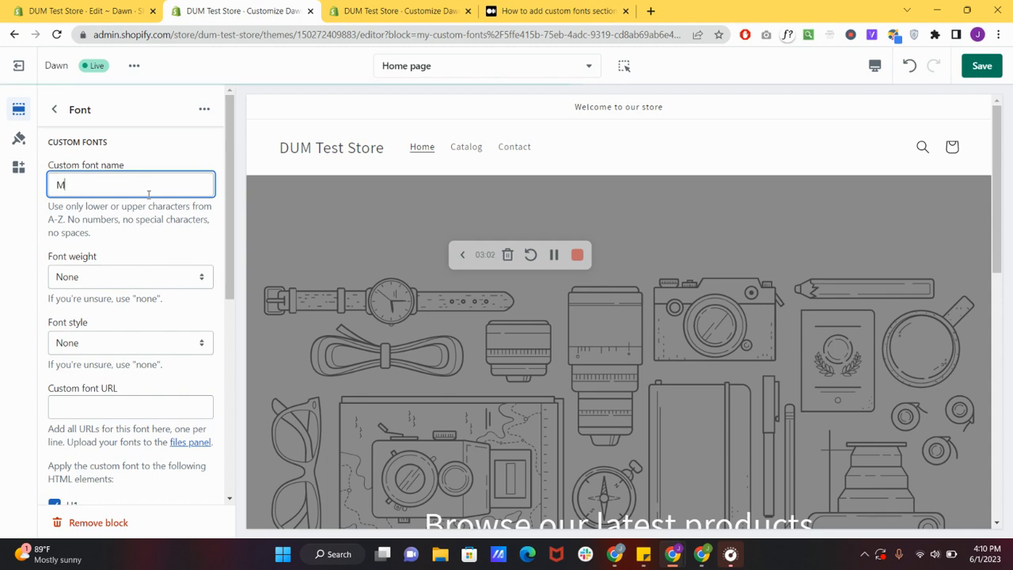
{"action": "type", "text": "acaroni"}
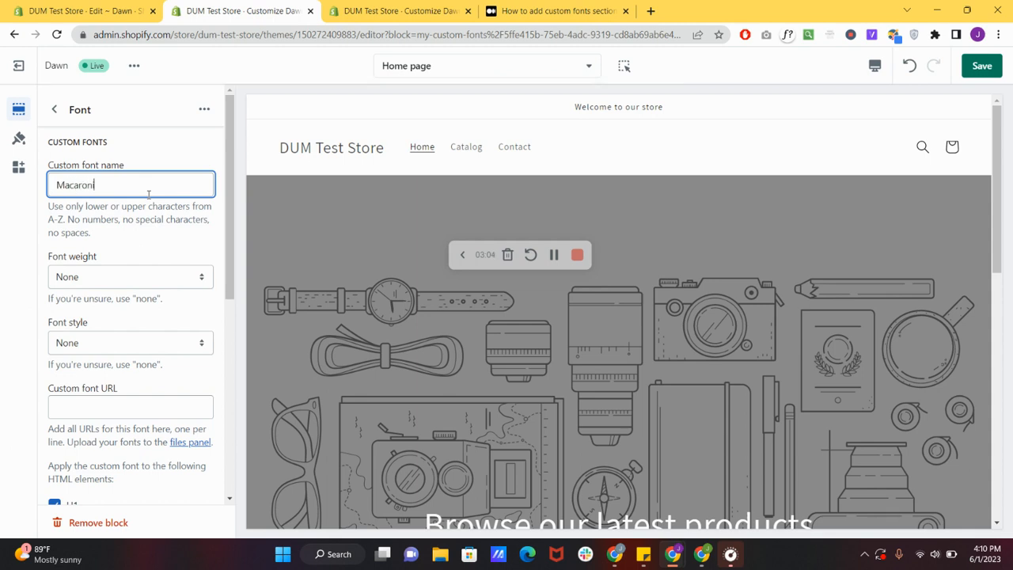
- Set the Macaroni font weight to Normal
{"action": "scroll", "scroll_direction": "down", "scroll_amount": 3}
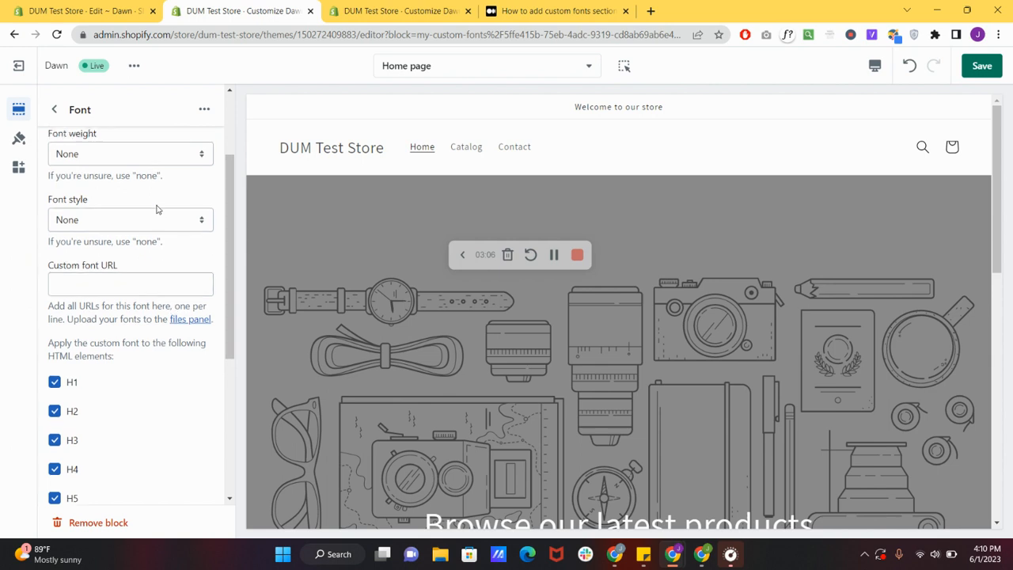
{"action": "scroll", "scroll_direction": "up", "scroll_amount": 3}
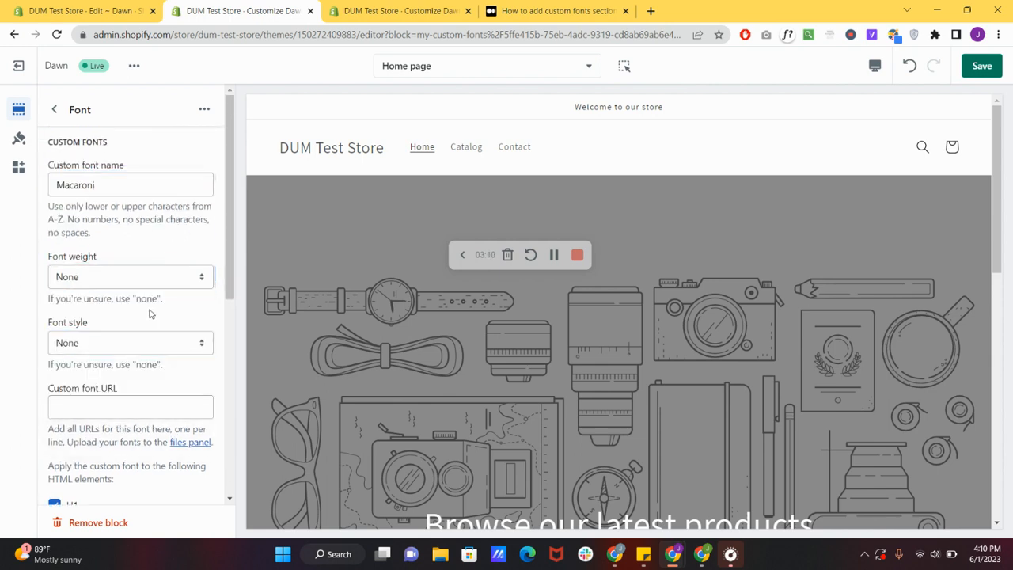
{"action": "left_click", "coordinate": [129, 276]}
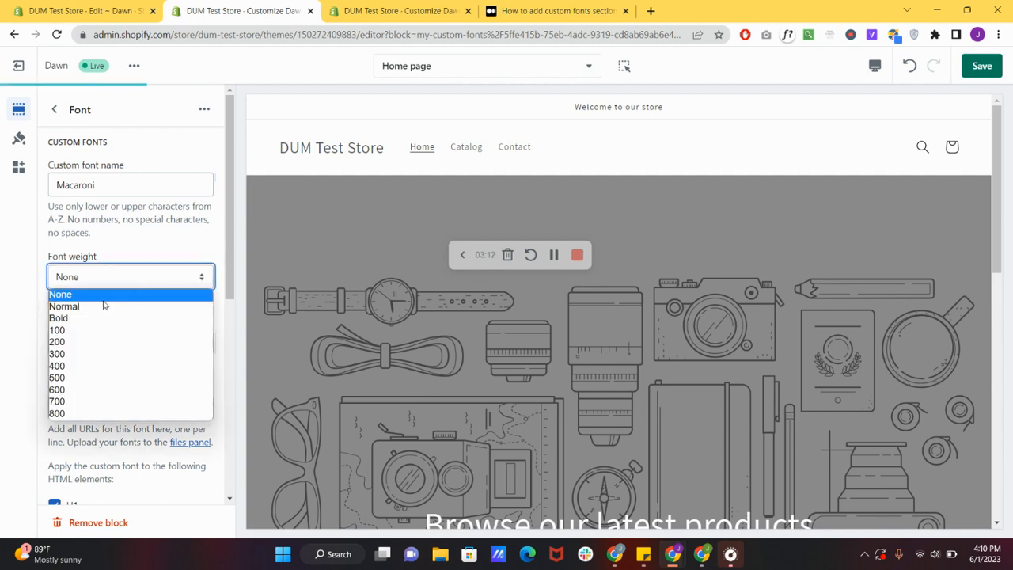
{"action": "left_click", "coordinate": [64, 306]}
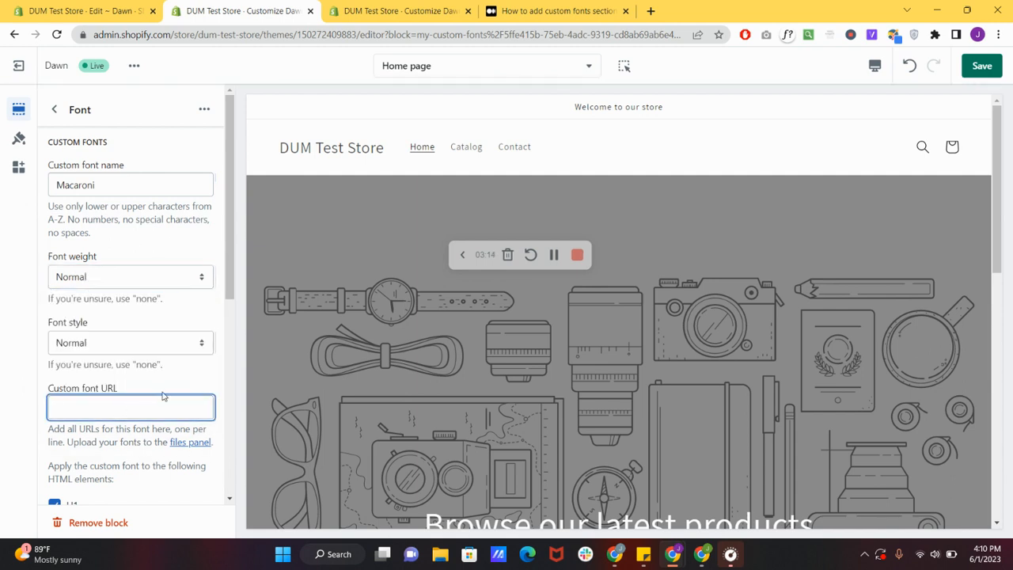
{"action": "scroll", "scroll_direction": "down", "scroll_amount": 3}
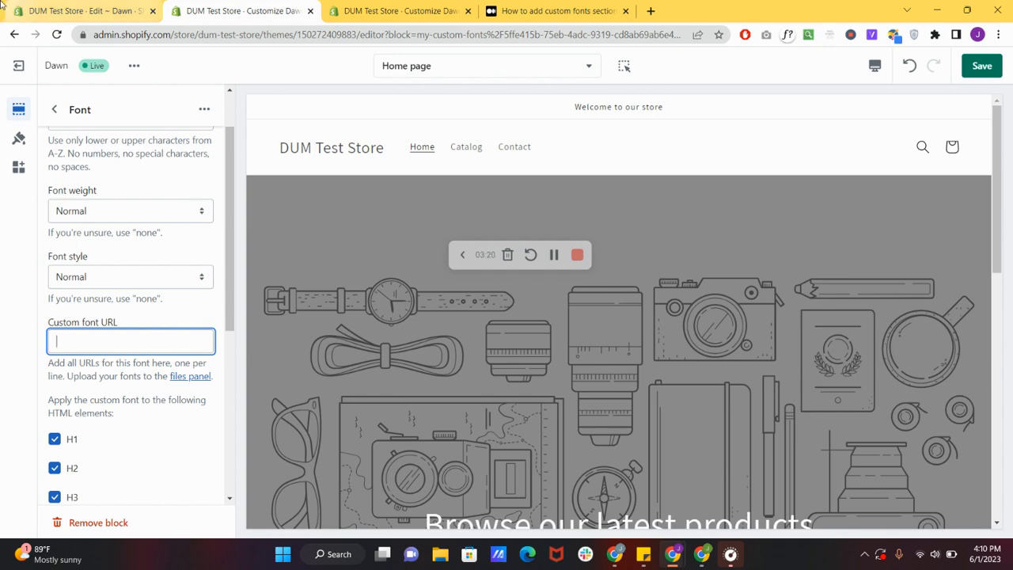
- Copy the Macaroni.ttf file link from the store's Files page and return to the customizer
{"action": "left_click", "coordinate": [19, 65]}
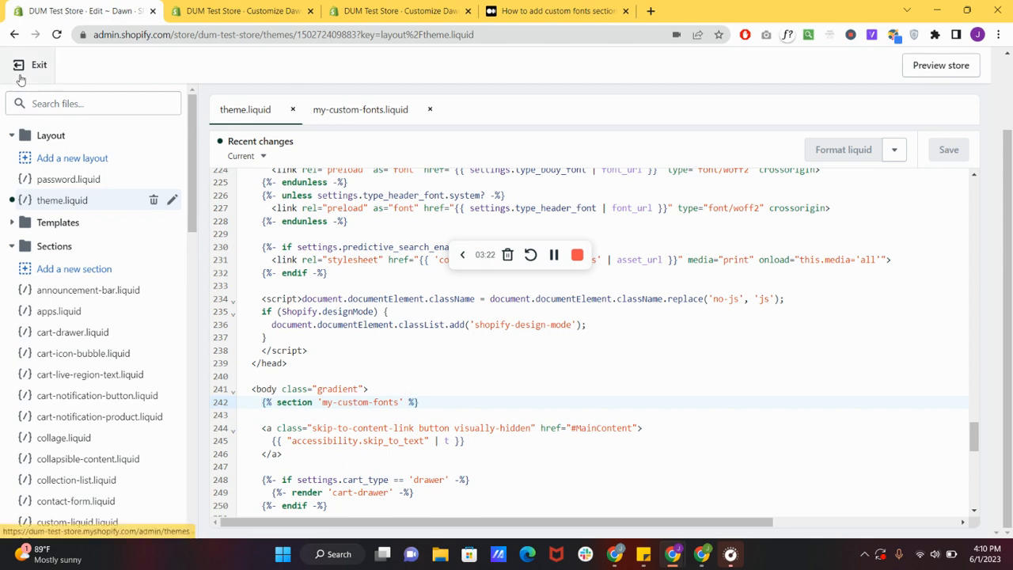
{"action": "left_click", "coordinate": [28, 65]}
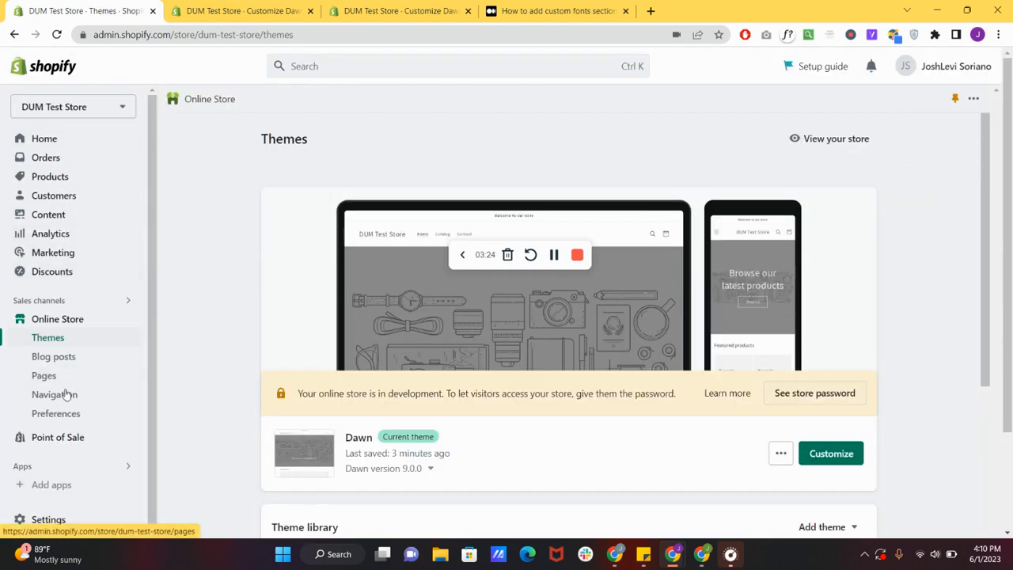
{"action": "left_click", "coordinate": [48, 213]}
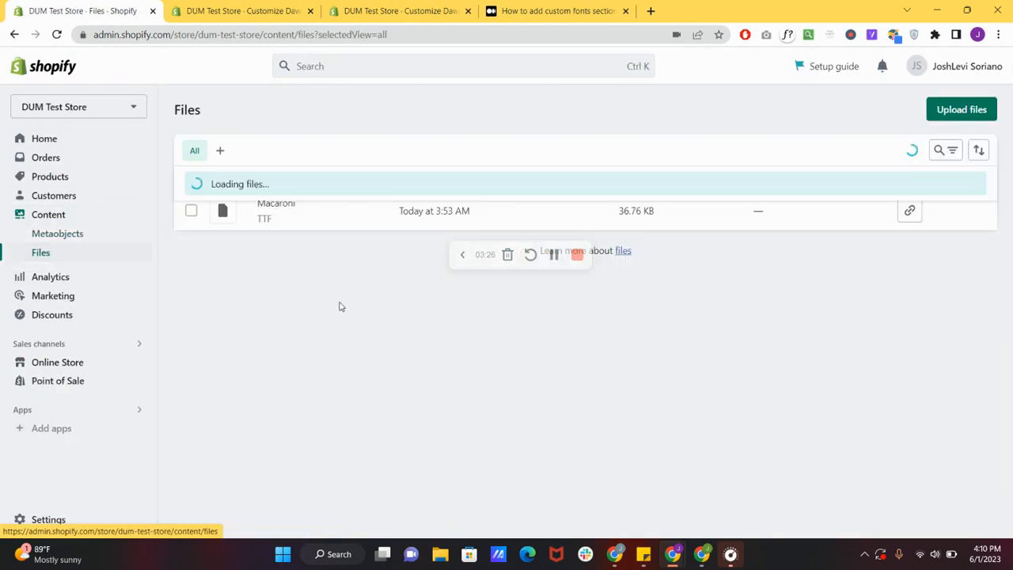
{"action": "left_click", "coordinate": [909, 210]}
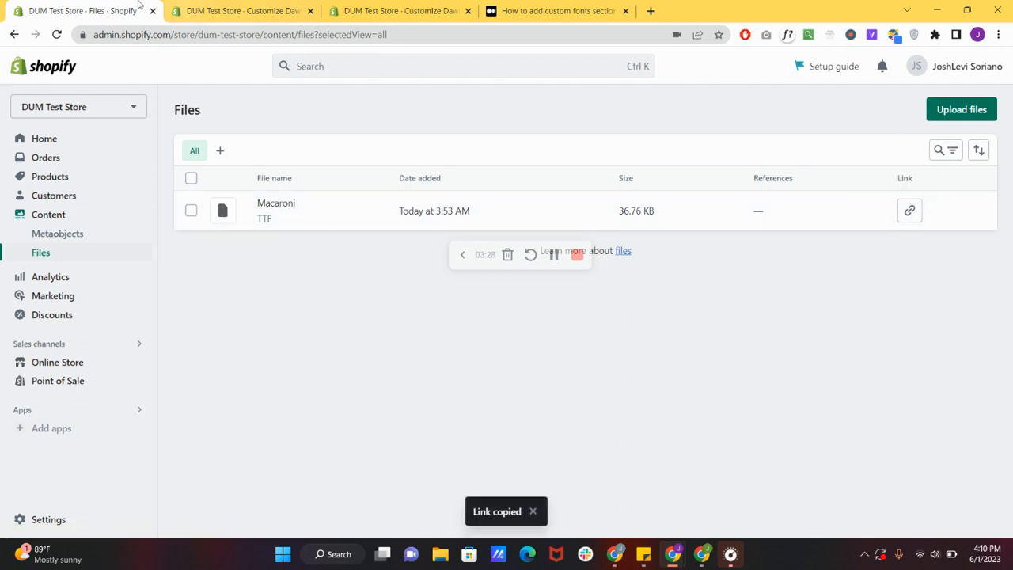
{"action": "left_click", "coordinate": [241, 10]}
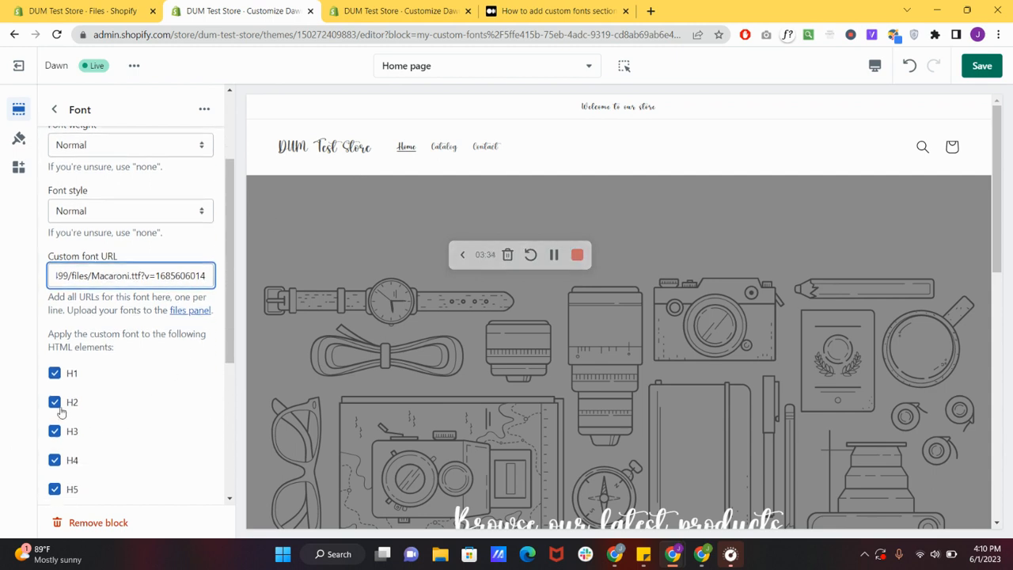
- Stop applying the Macaroni font to H2 and H3 headings
{"action": "scroll", "scroll_direction": "down", "scroll_amount": 3}
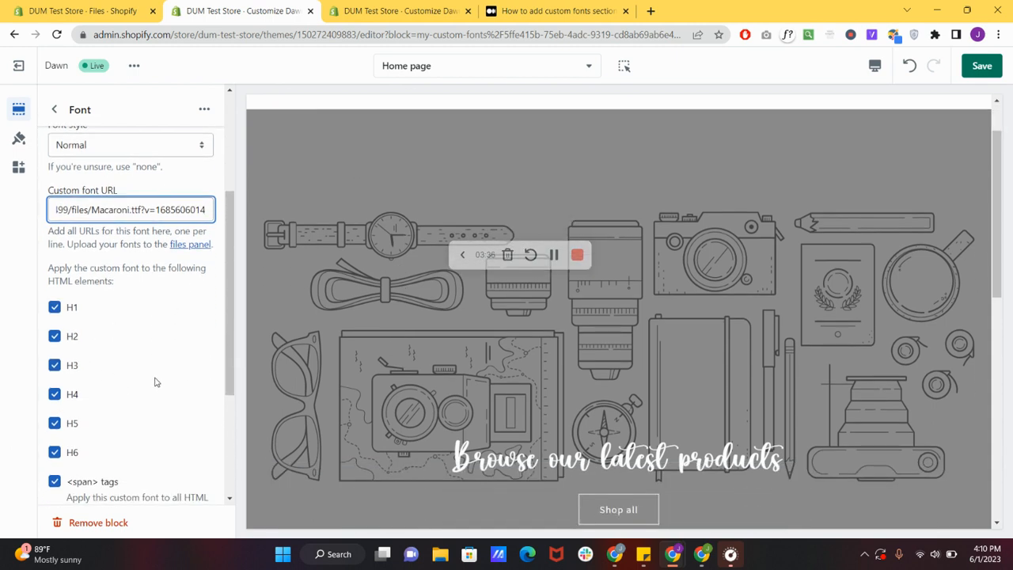
{"action": "scroll", "scroll_direction": "up", "scroll_amount": 3}
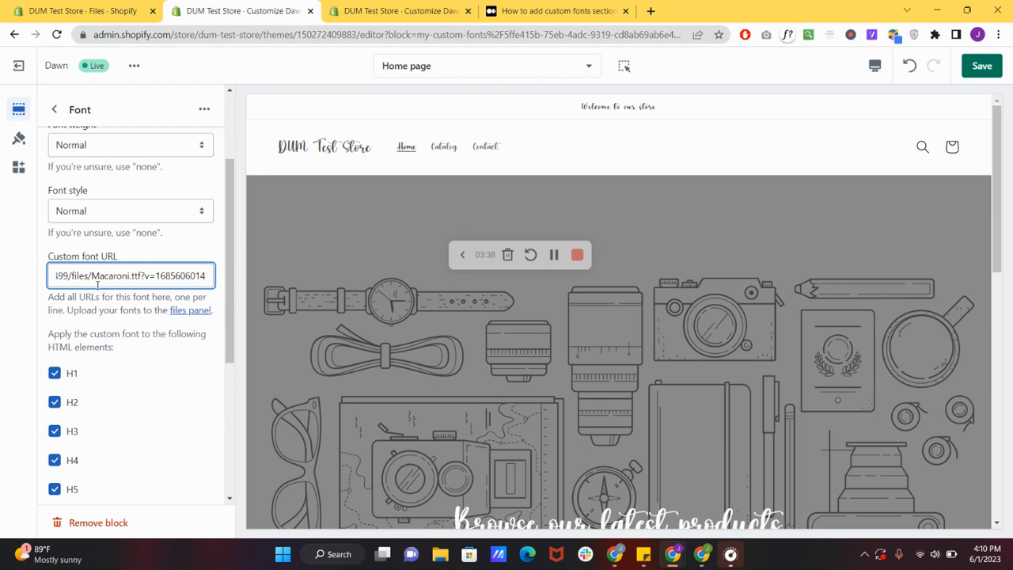
{"action": "left_click", "coordinate": [55, 402]}
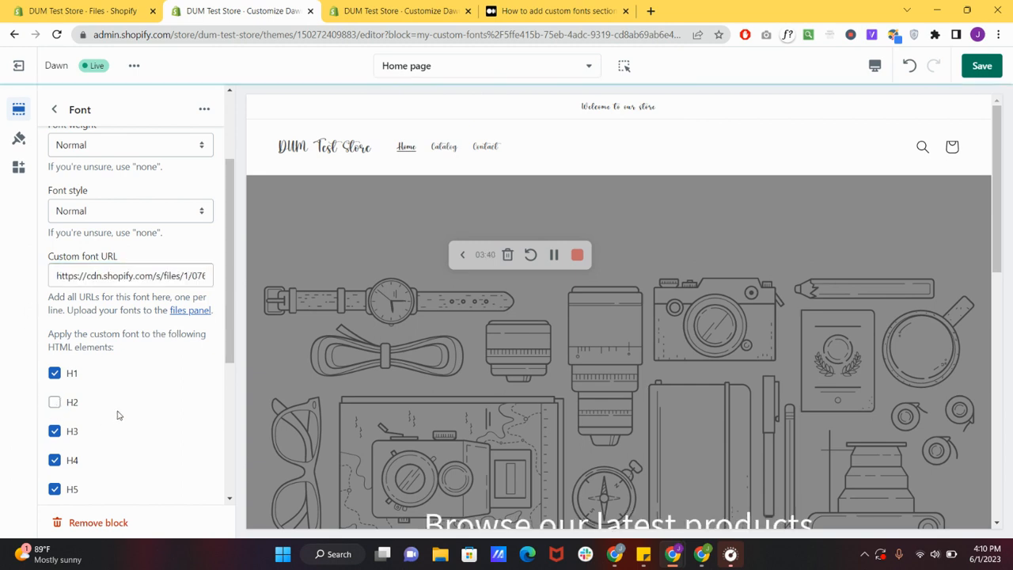
{"action": "left_click", "coordinate": [54, 430]}
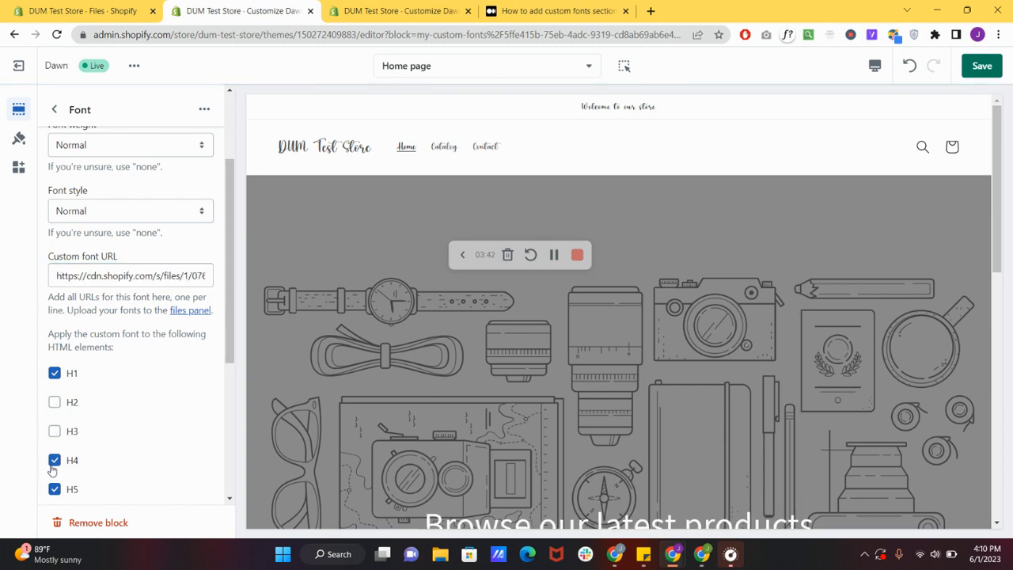
{"action": "scroll", "scroll_direction": "down", "scroll_amount": 3}
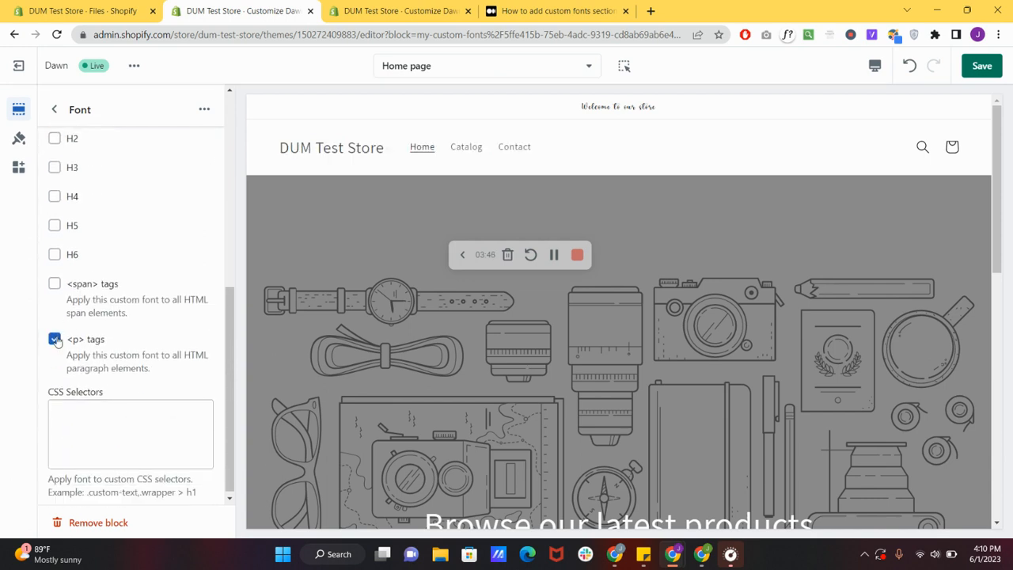
{"action": "scroll", "scroll_direction": "up", "scroll_amount": 3}
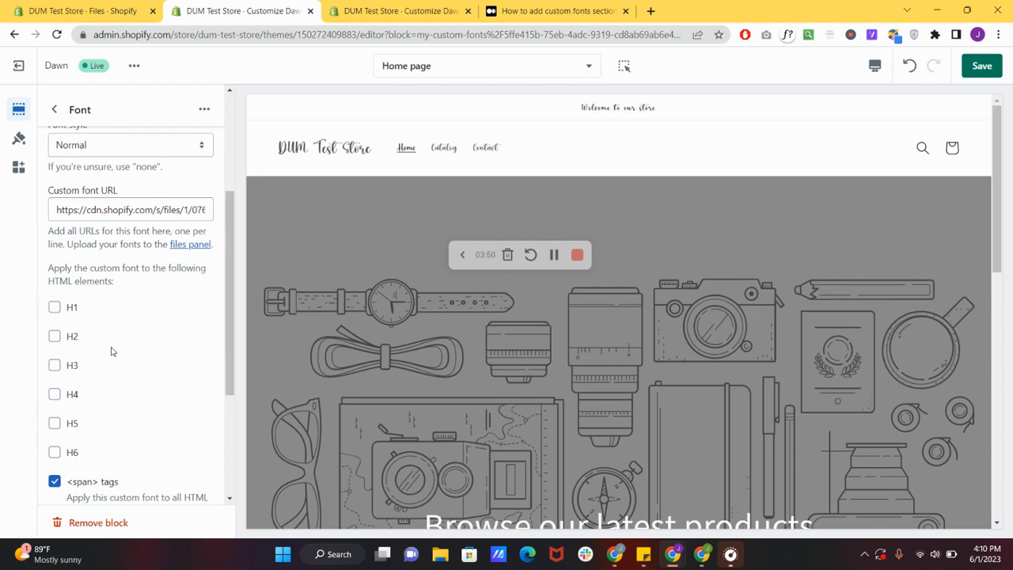
{"action": "mouse_move", "coordinate": [184, 364]}
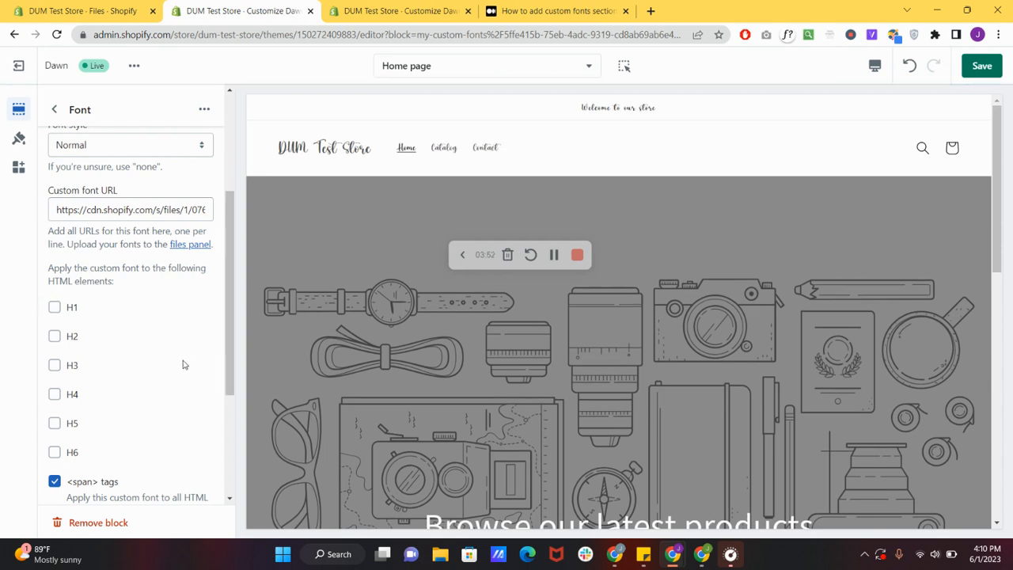
{"action": "mouse_move", "coordinate": [246, 365]}
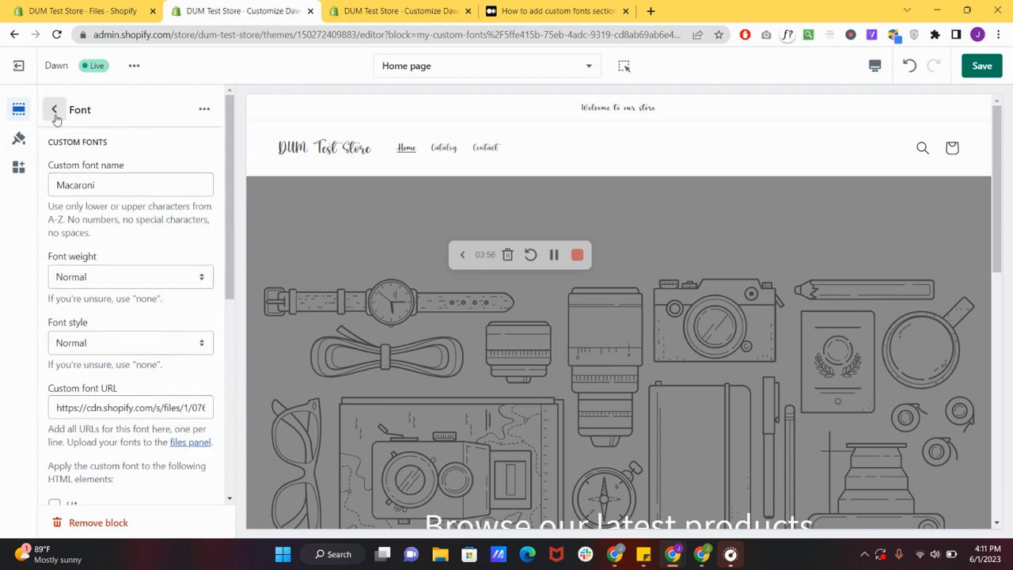
- Return to the home page section list and collapse the Custom Fonts section
{"action": "left_click", "coordinate": [53, 109]}
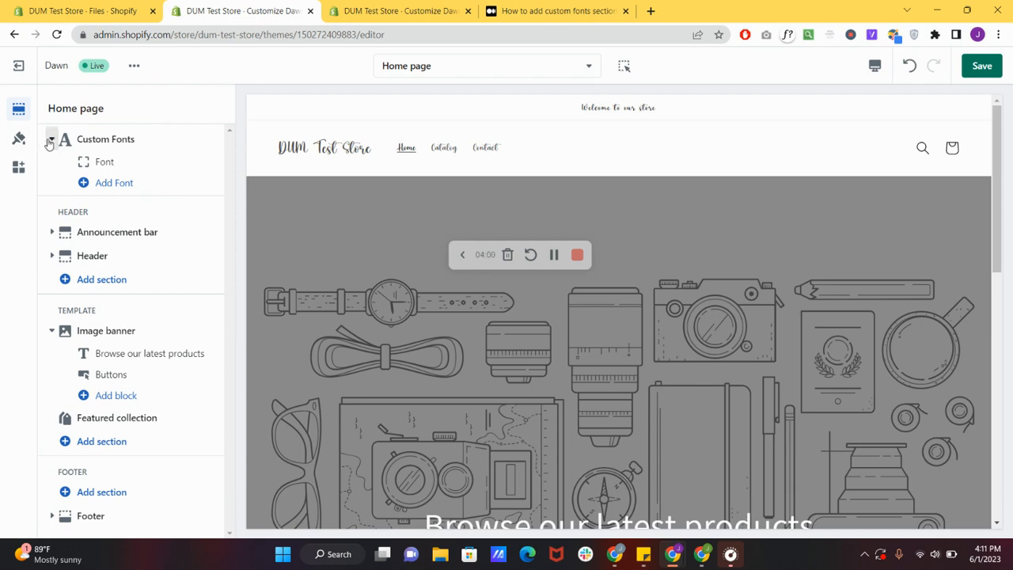
{"action": "left_click", "coordinate": [51, 138]}
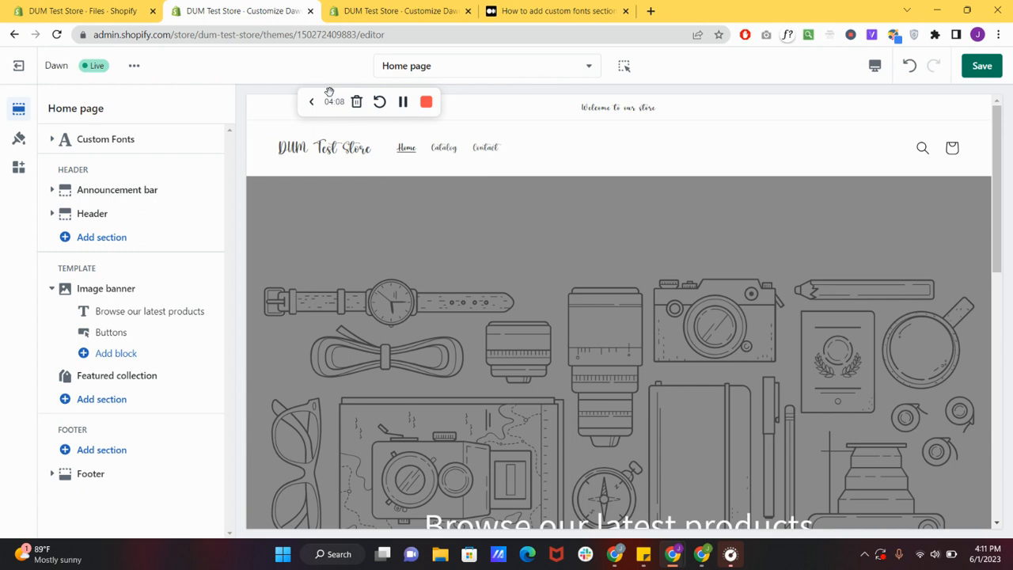
{"action": "mouse_move", "coordinate": [425, 102]}
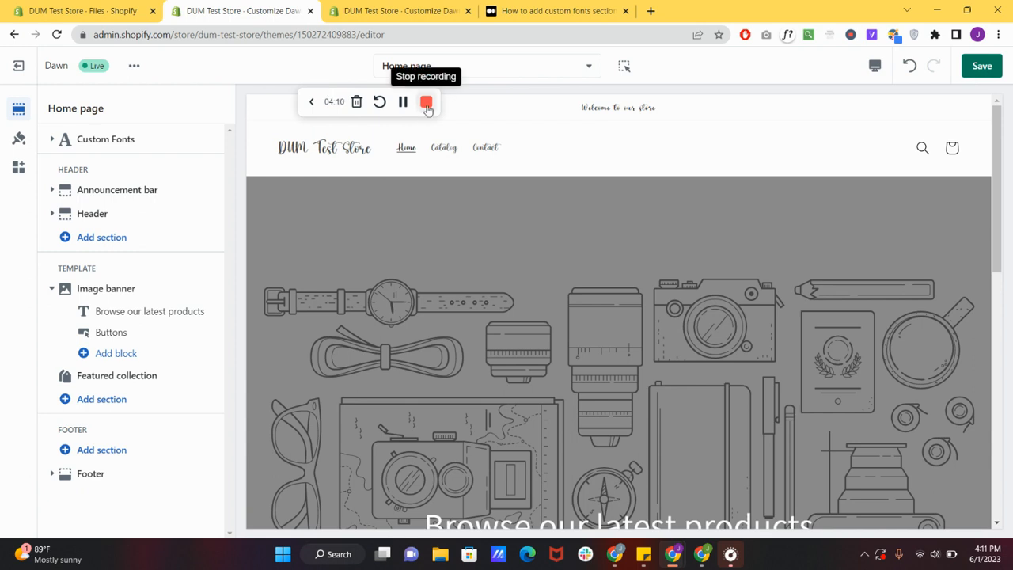